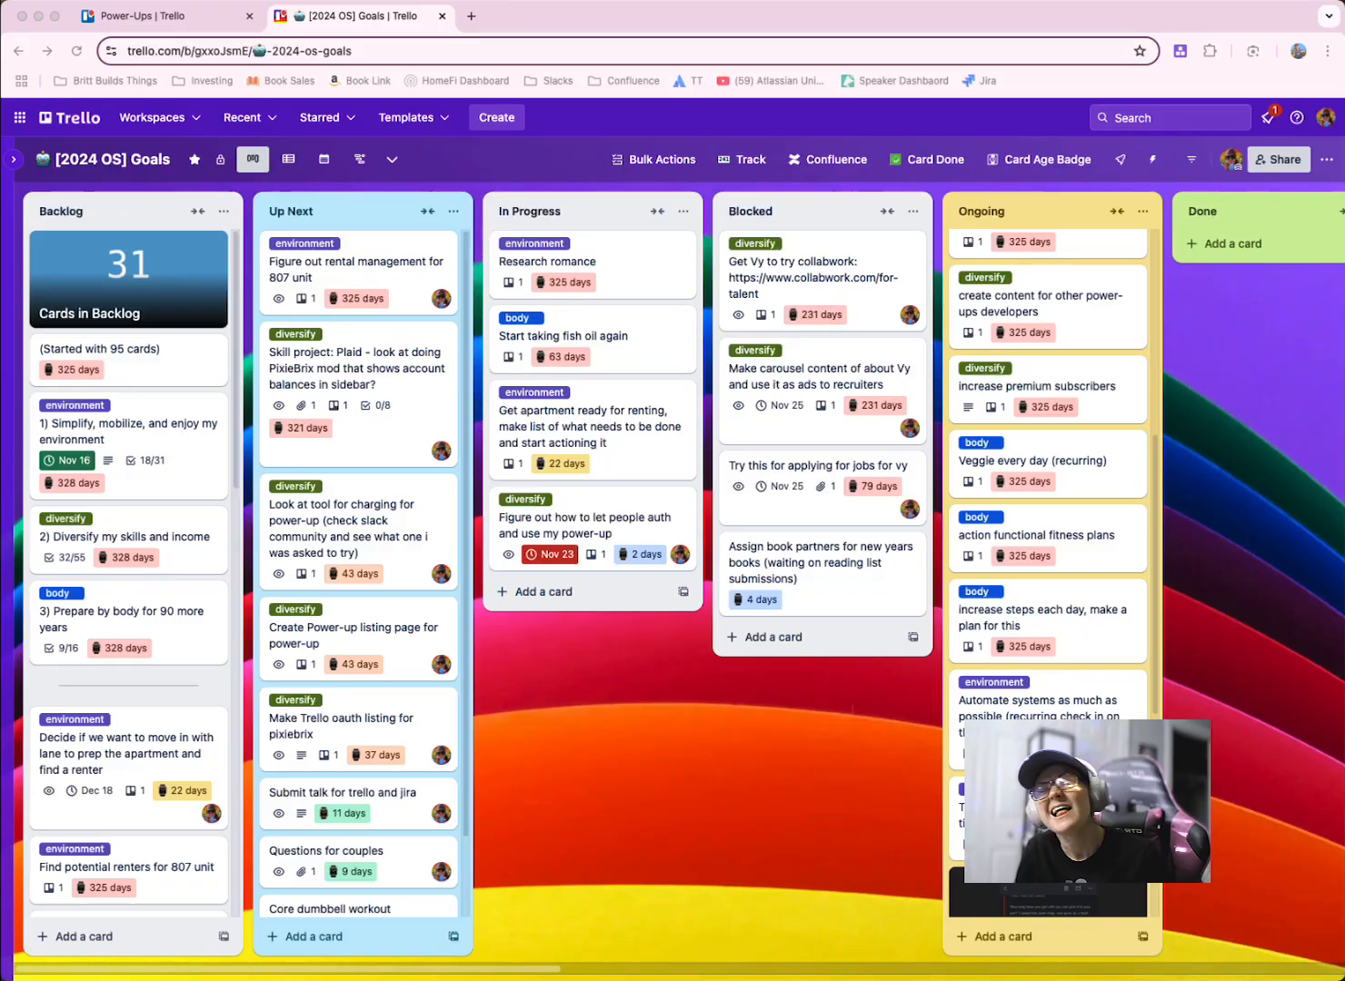
mouse_move(915, 723)
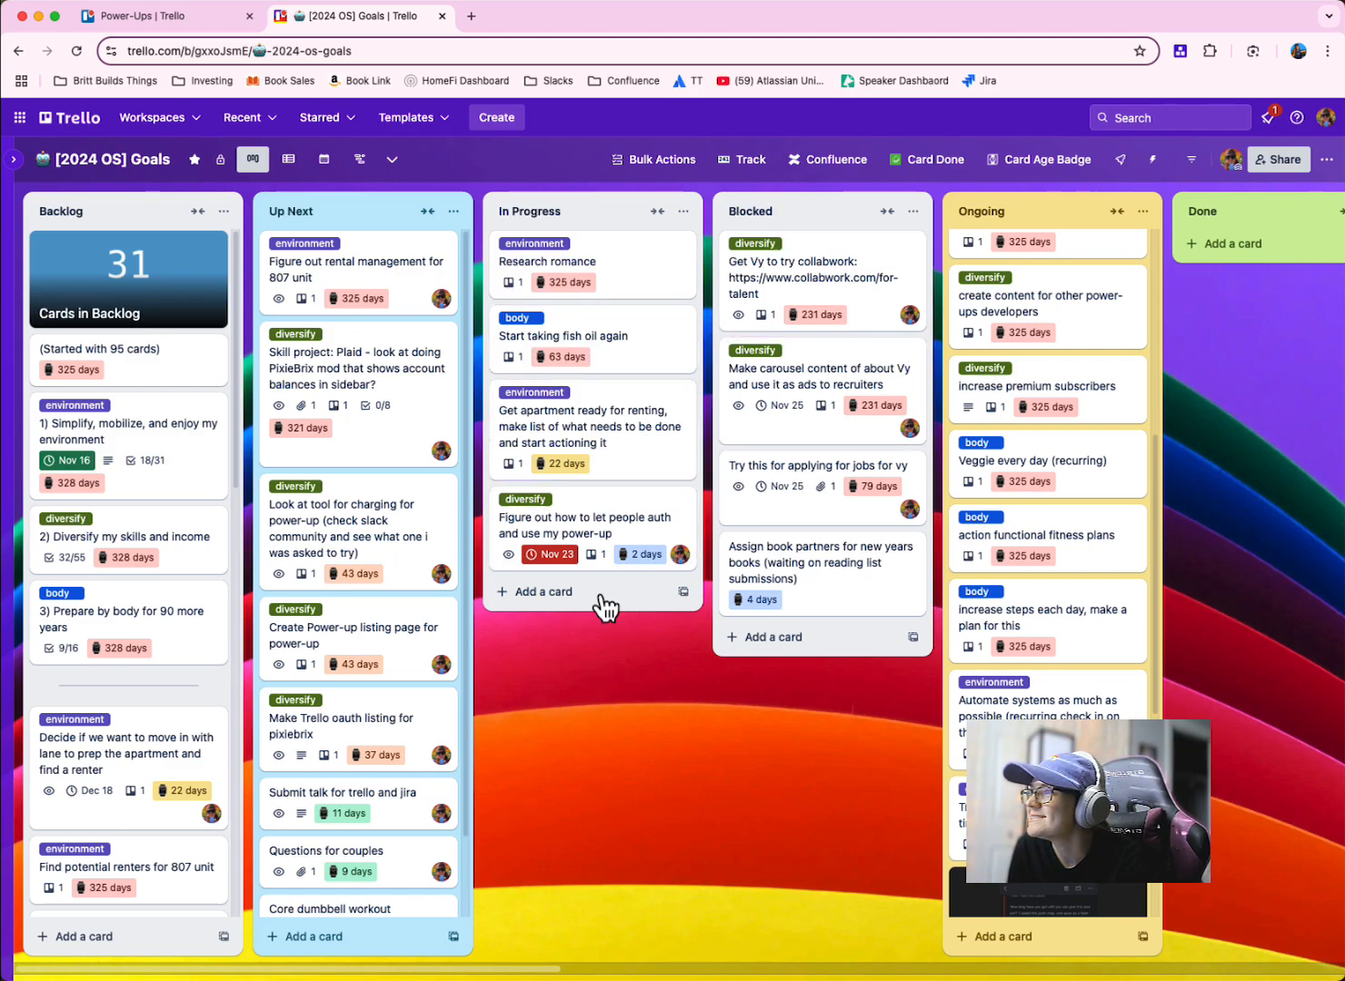
Reach the Card Age Badge settings via the auth card's age badge and Card Age Options.
click(585, 516)
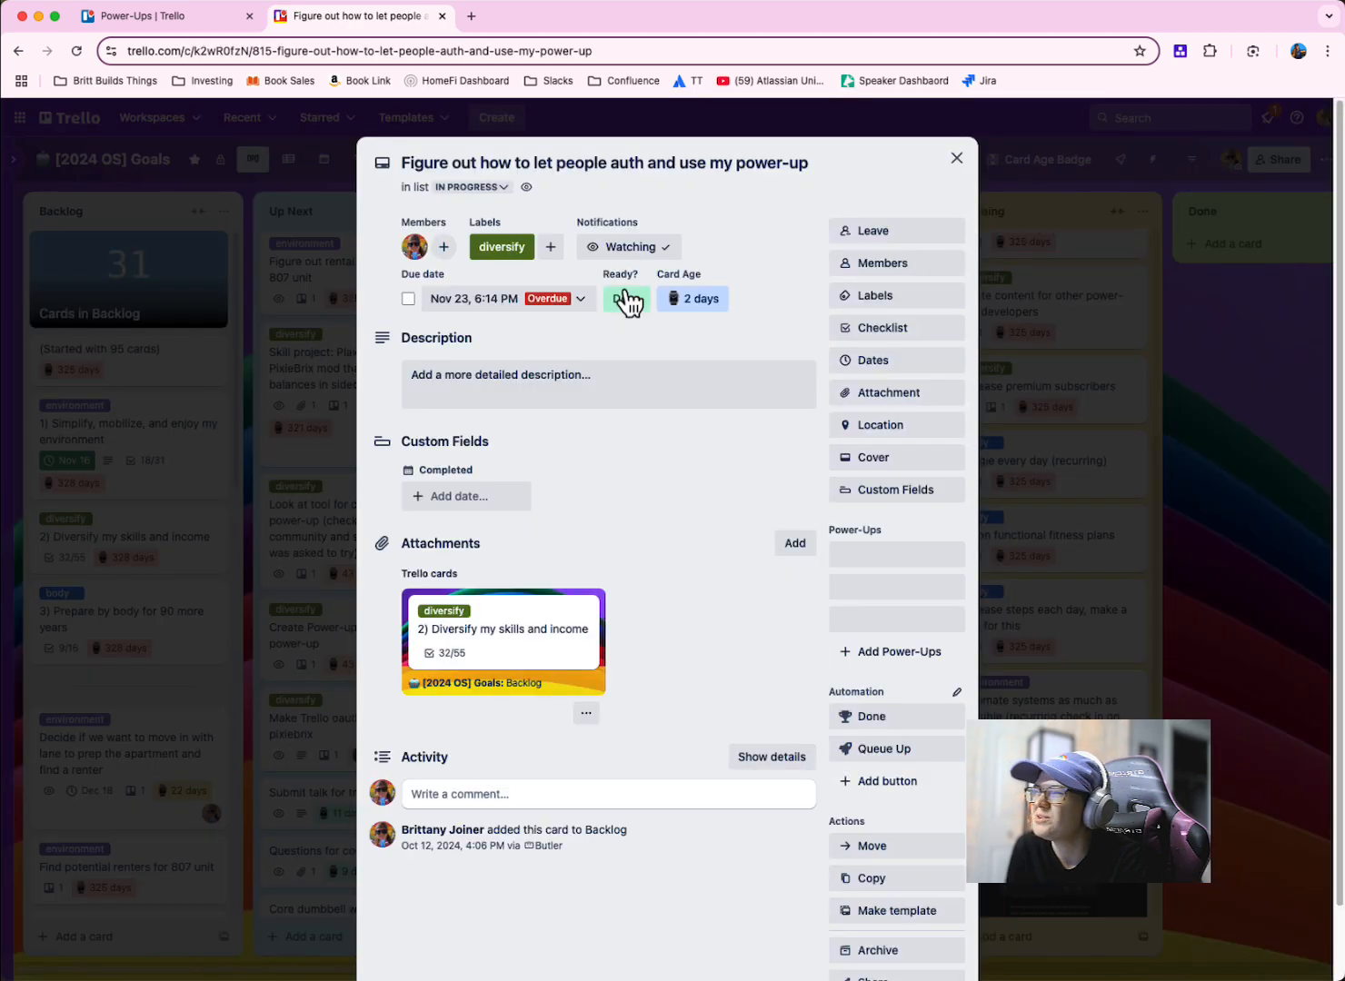
click(692, 298)
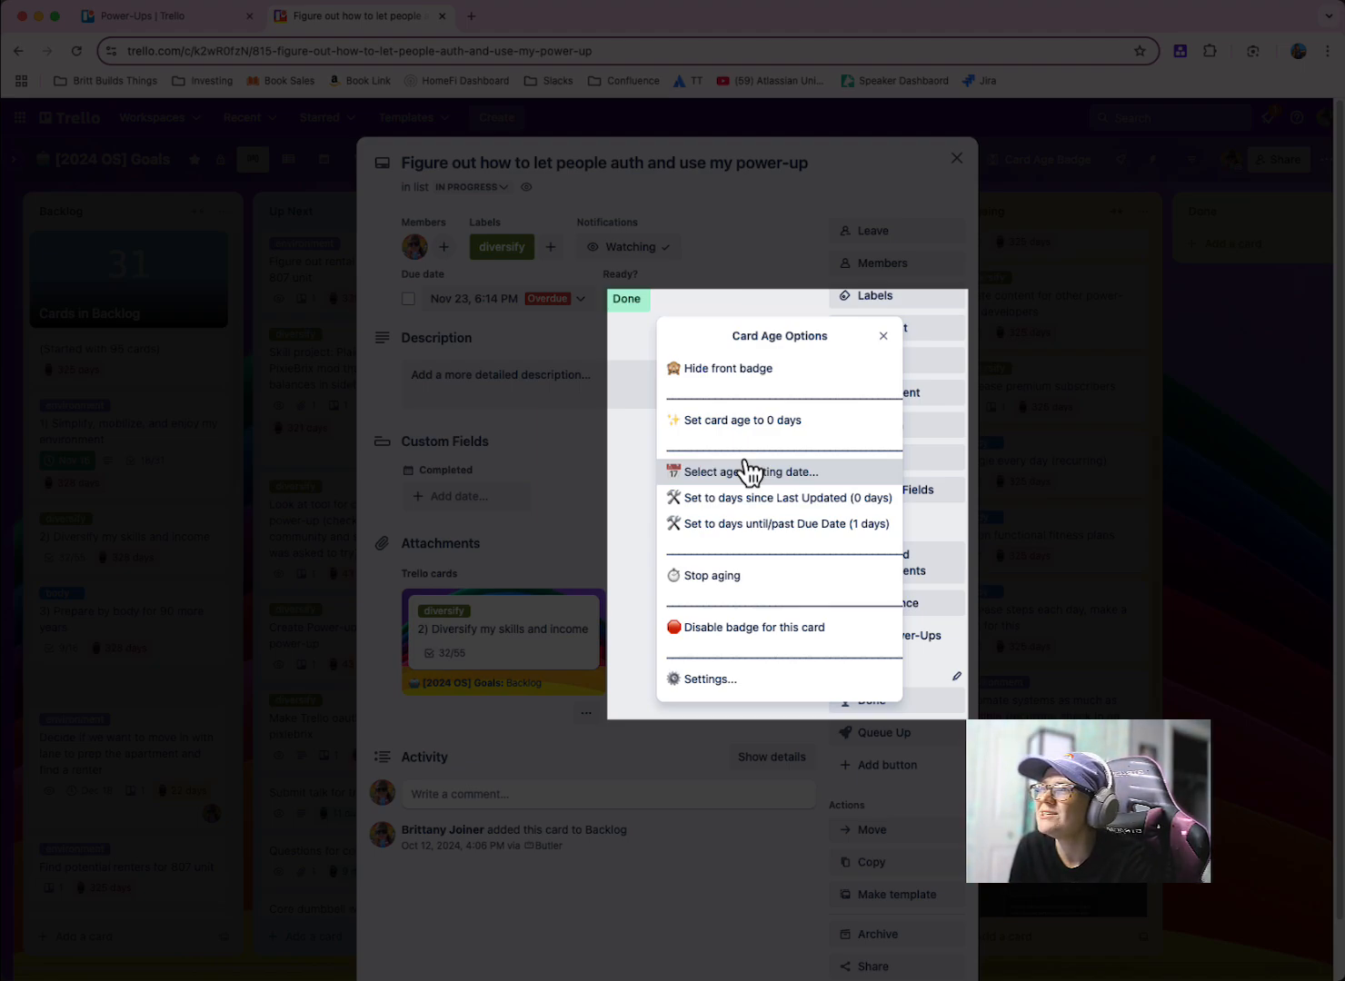
click(708, 680)
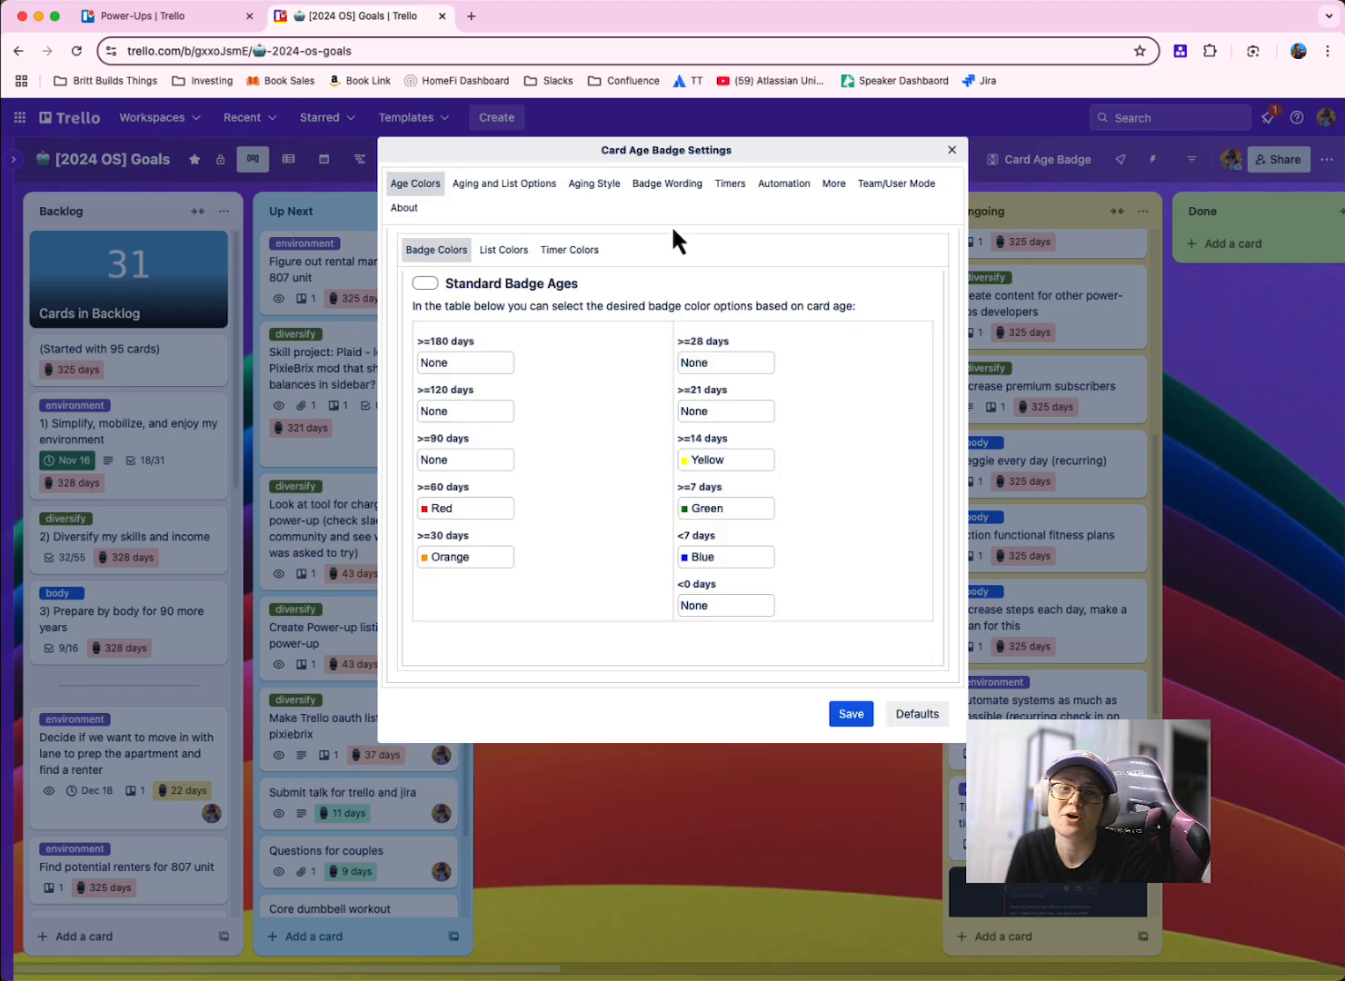
click(783, 182)
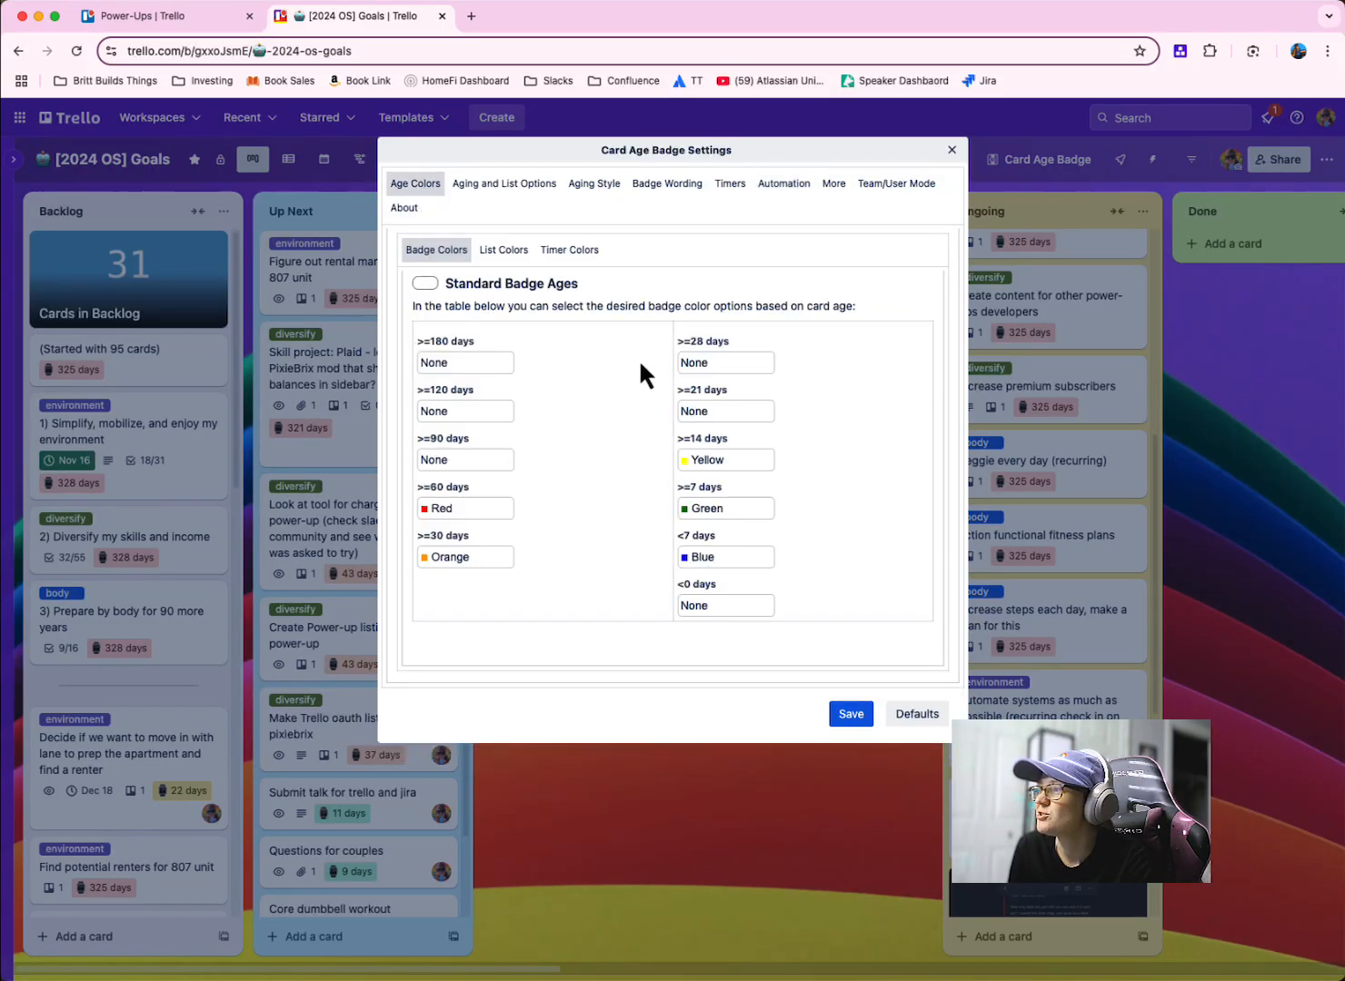
mouse_move(533, 294)
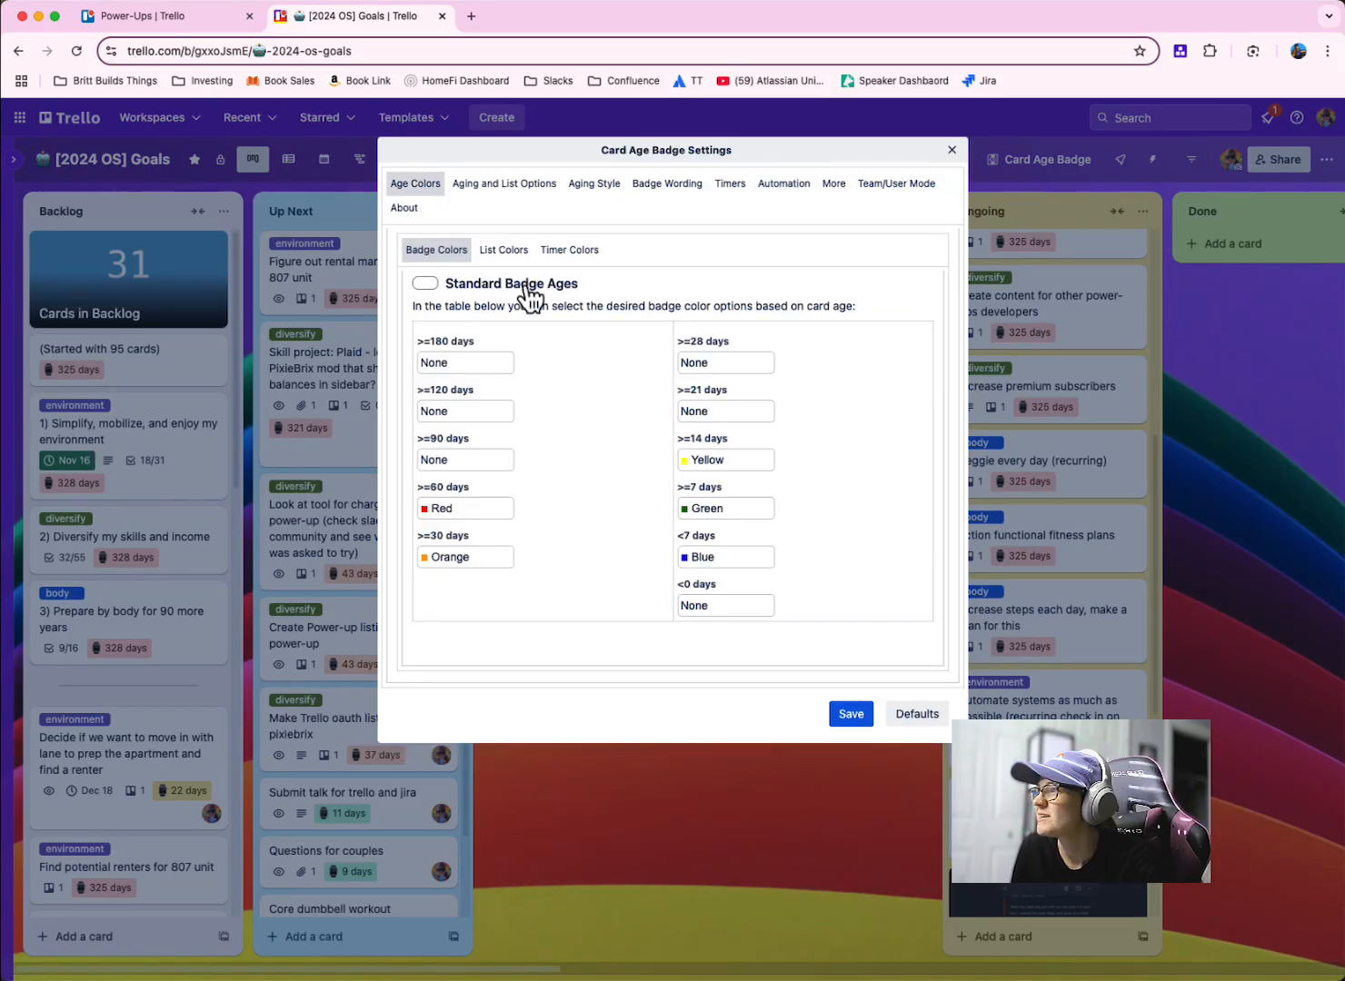
click(502, 249)
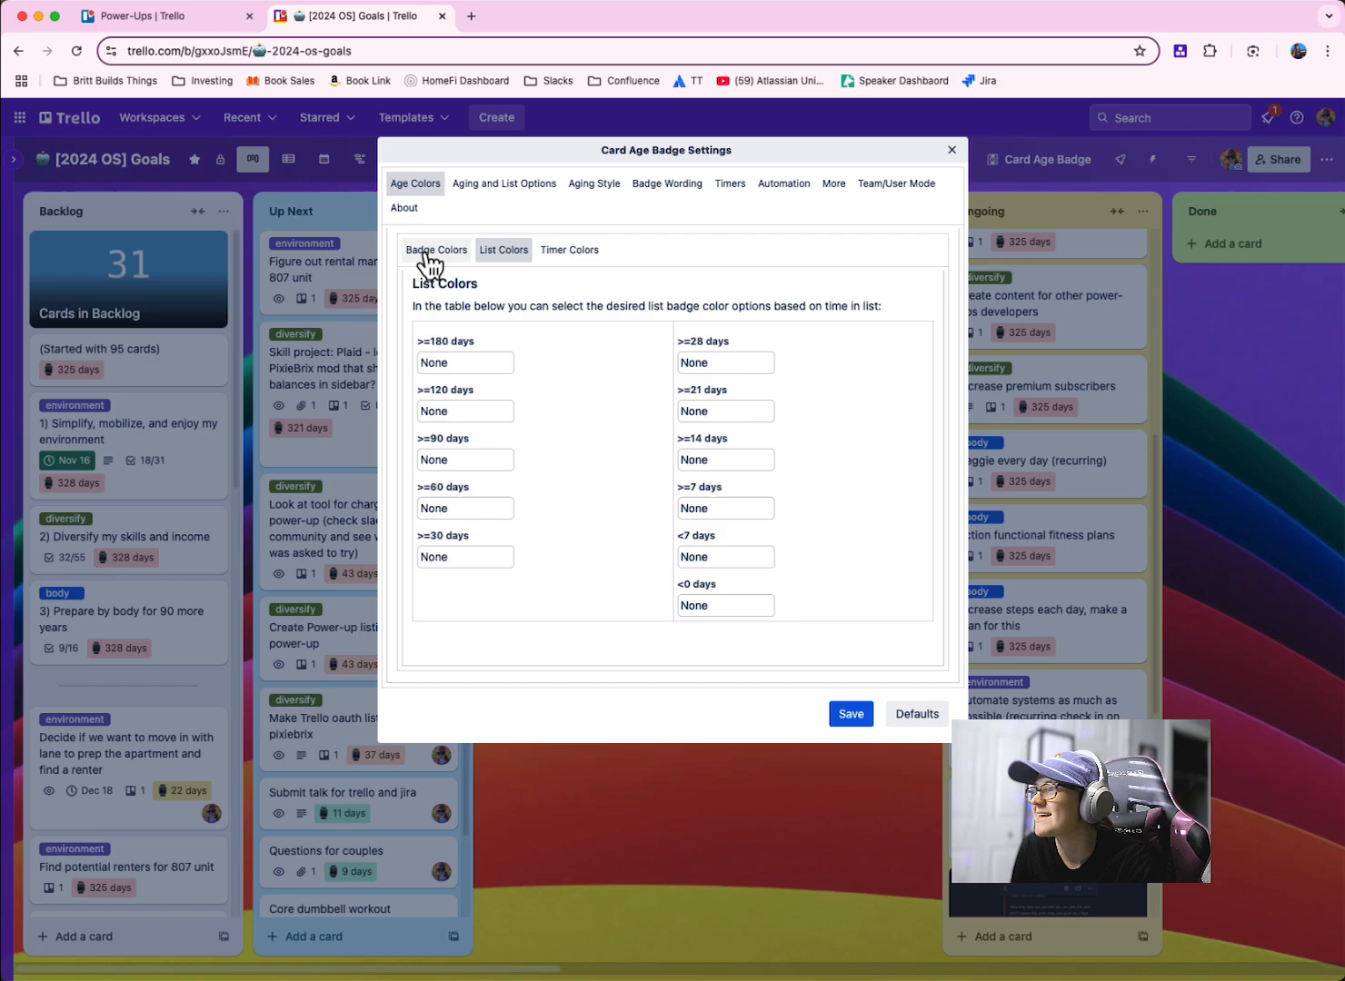
click(436, 251)
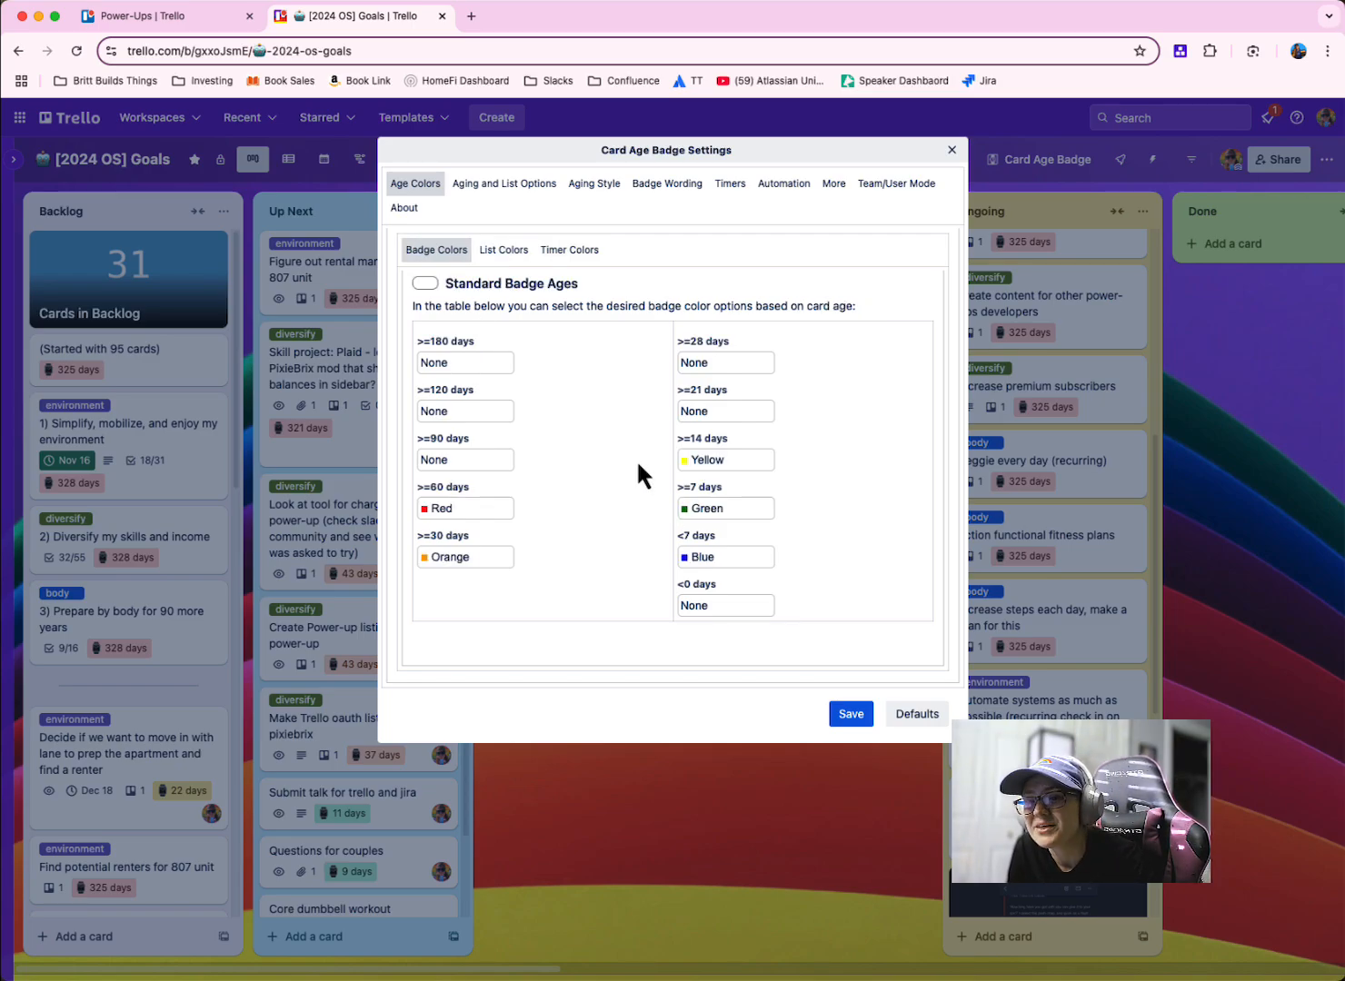
mouse_move(629, 414)
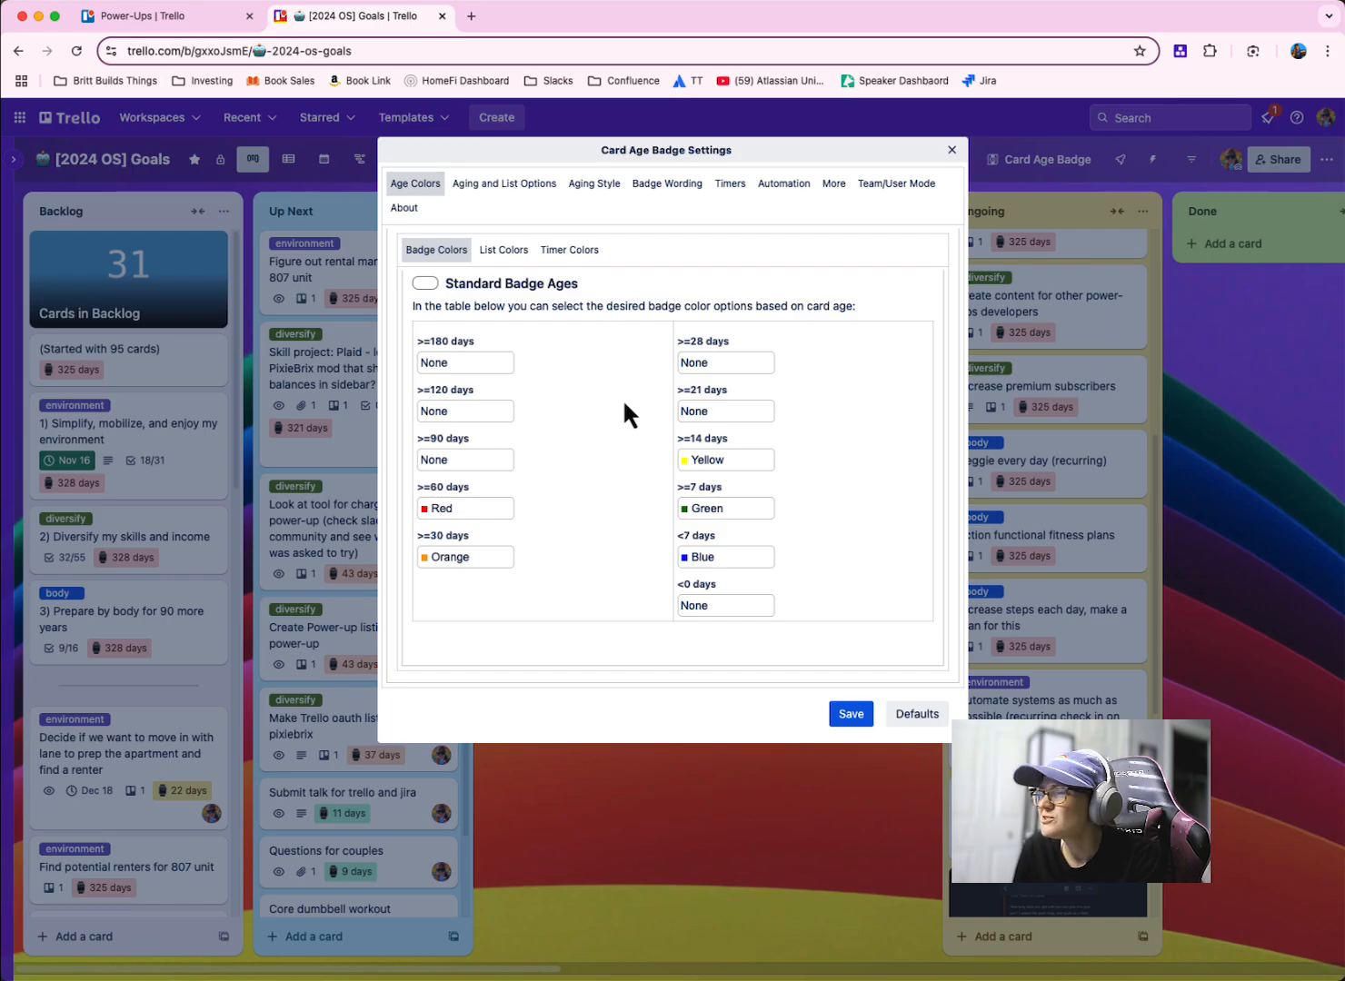
Browse Aging and List Options, the Aging Style choices, then the Badge Wording settings.
click(503, 181)
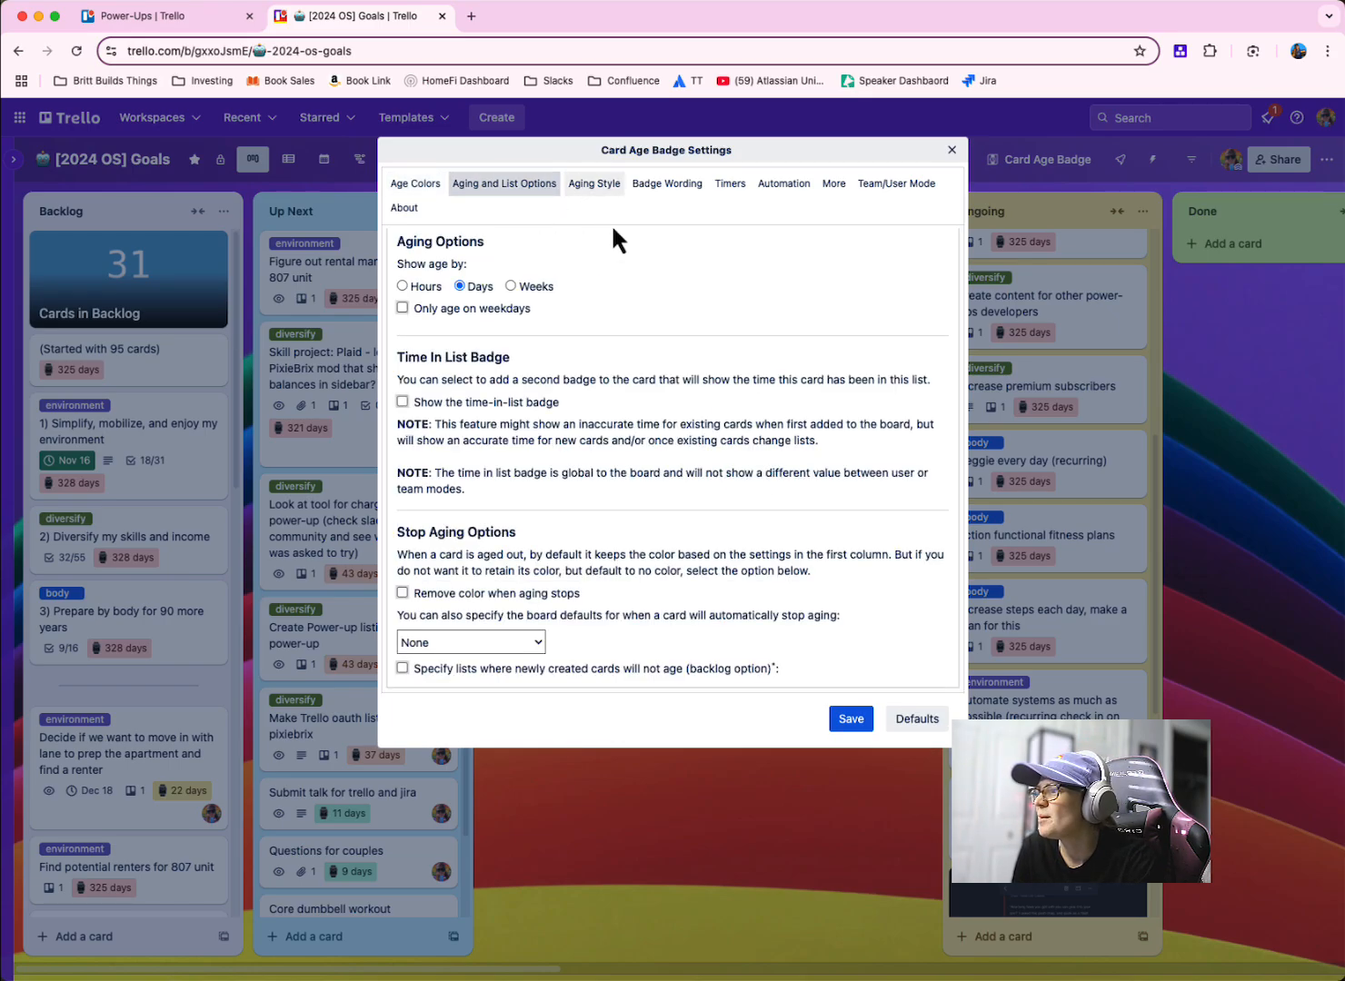
mouse_move(658, 592)
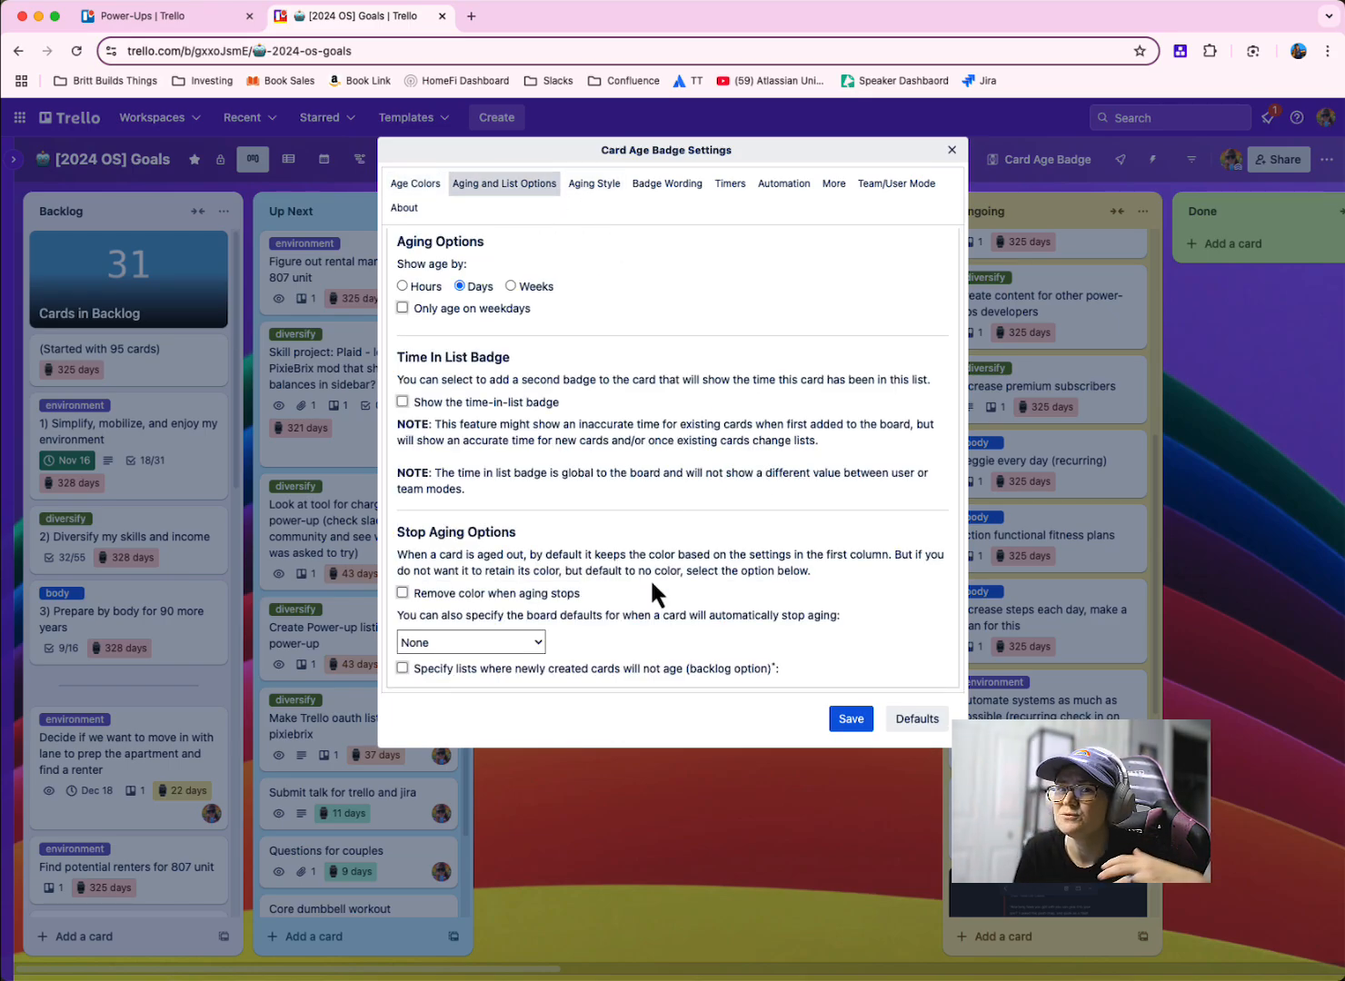
mouse_move(462, 632)
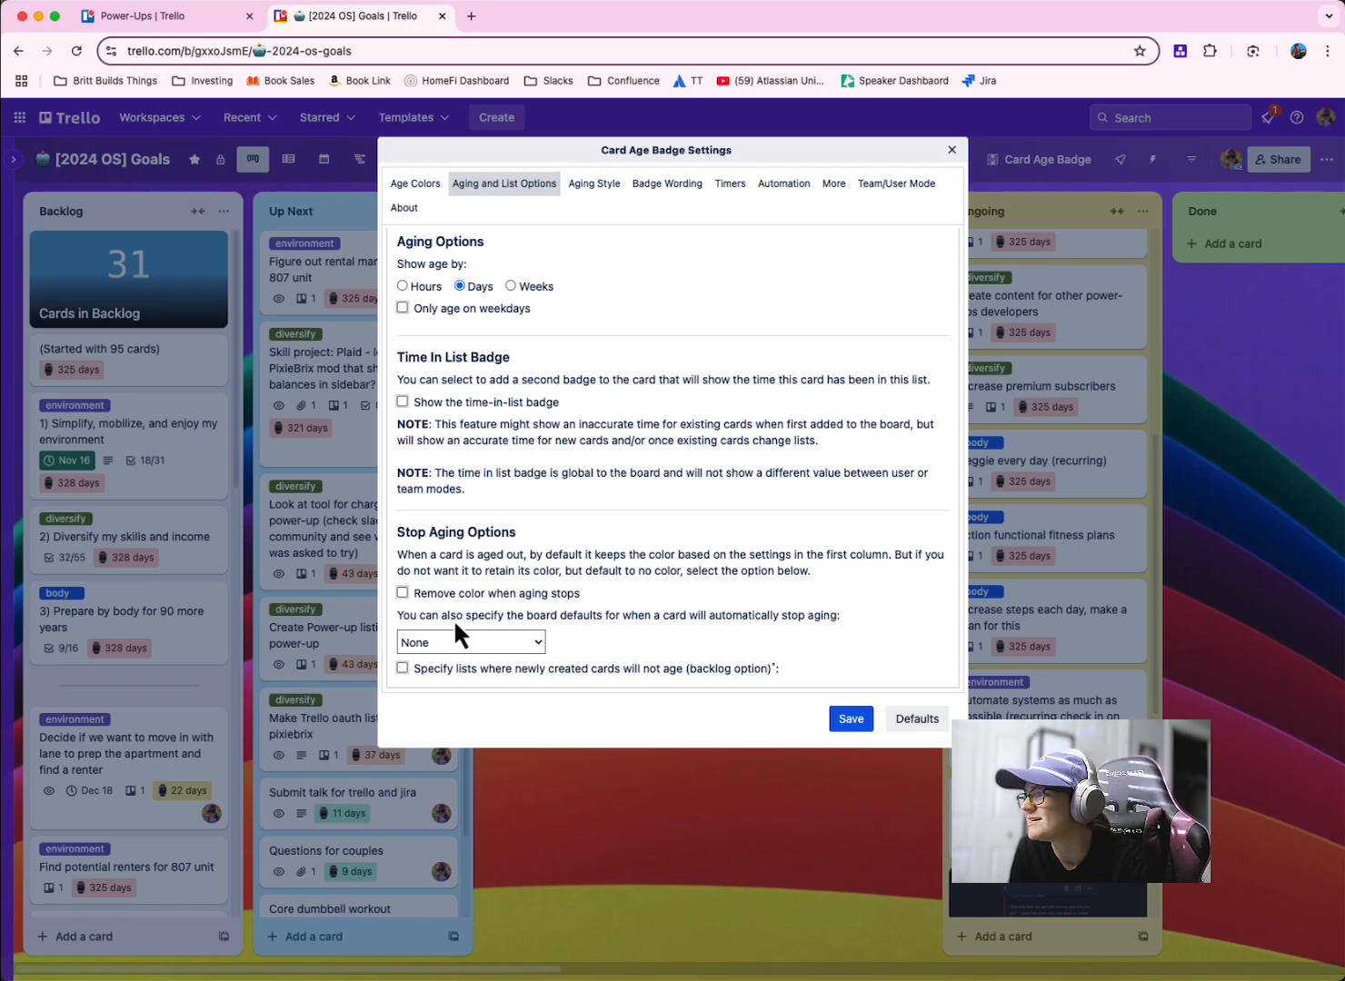
mouse_move(629, 365)
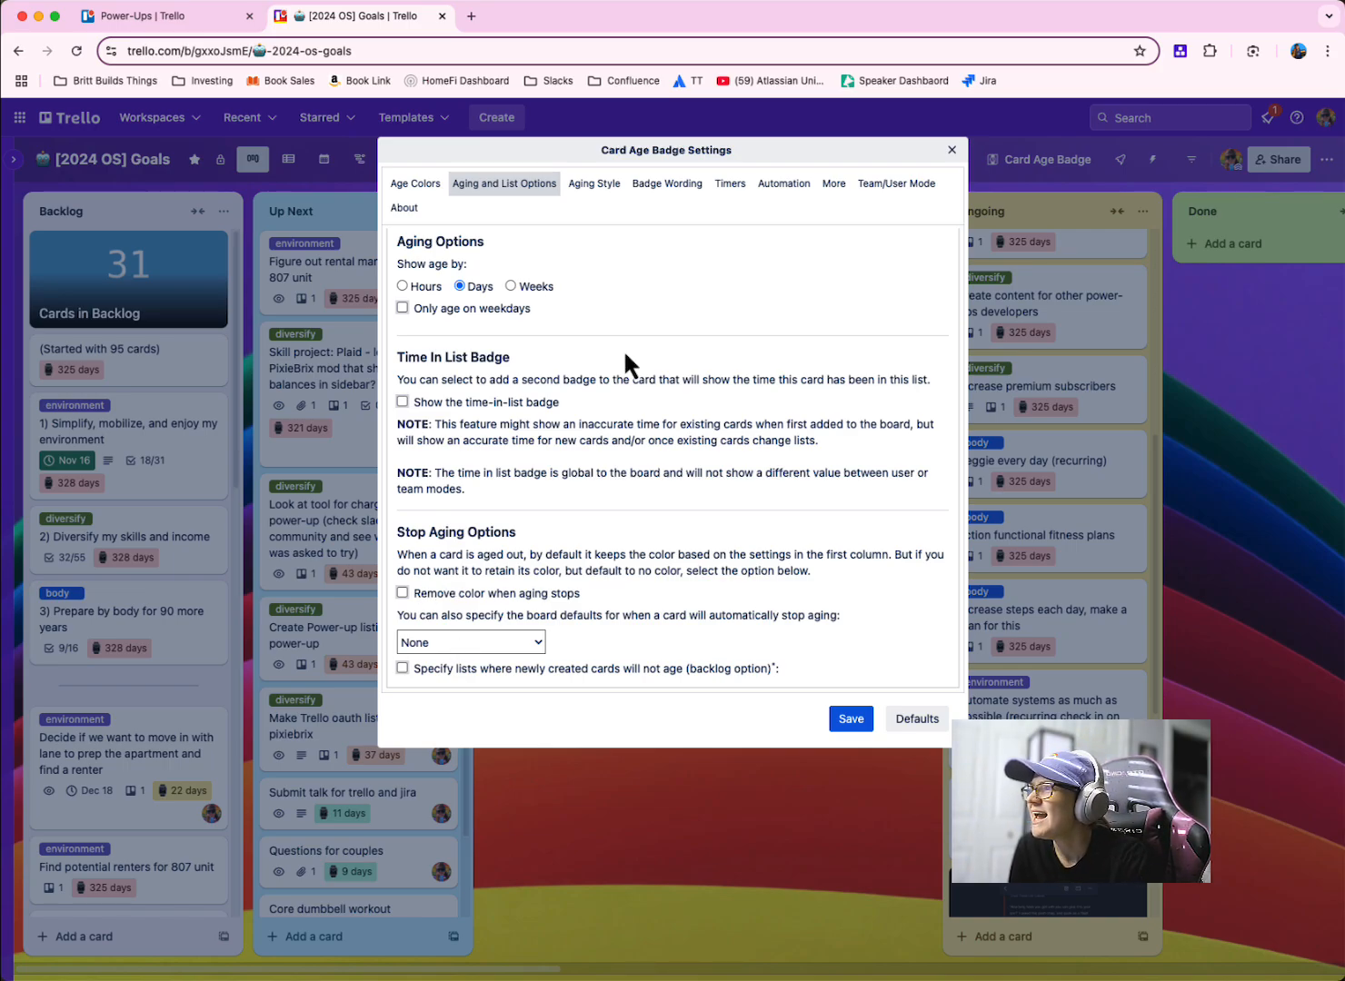
mouse_move(784, 183)
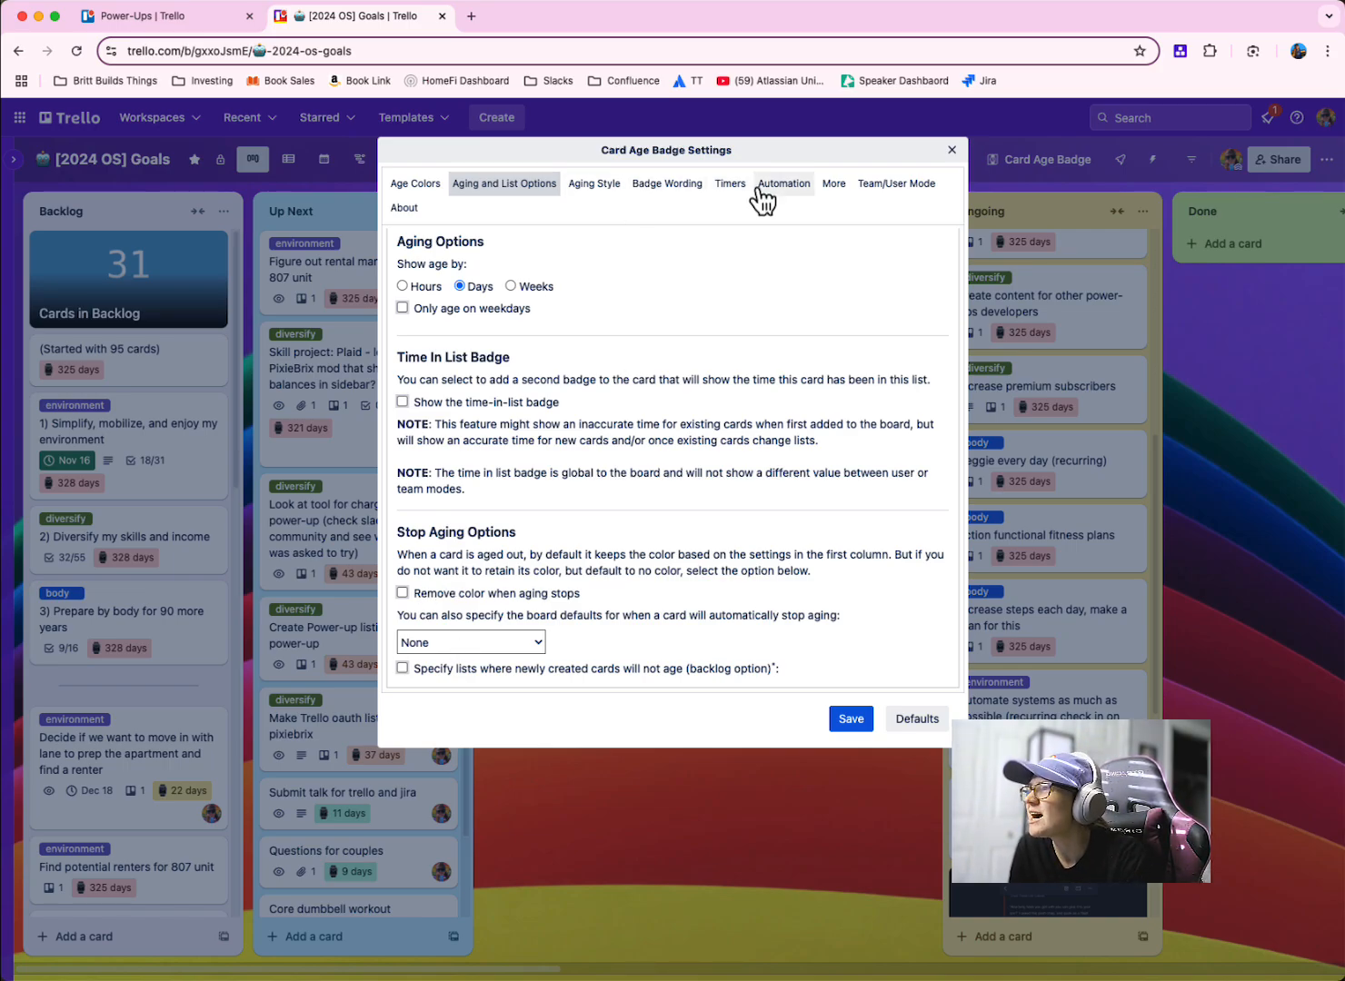
click(592, 184)
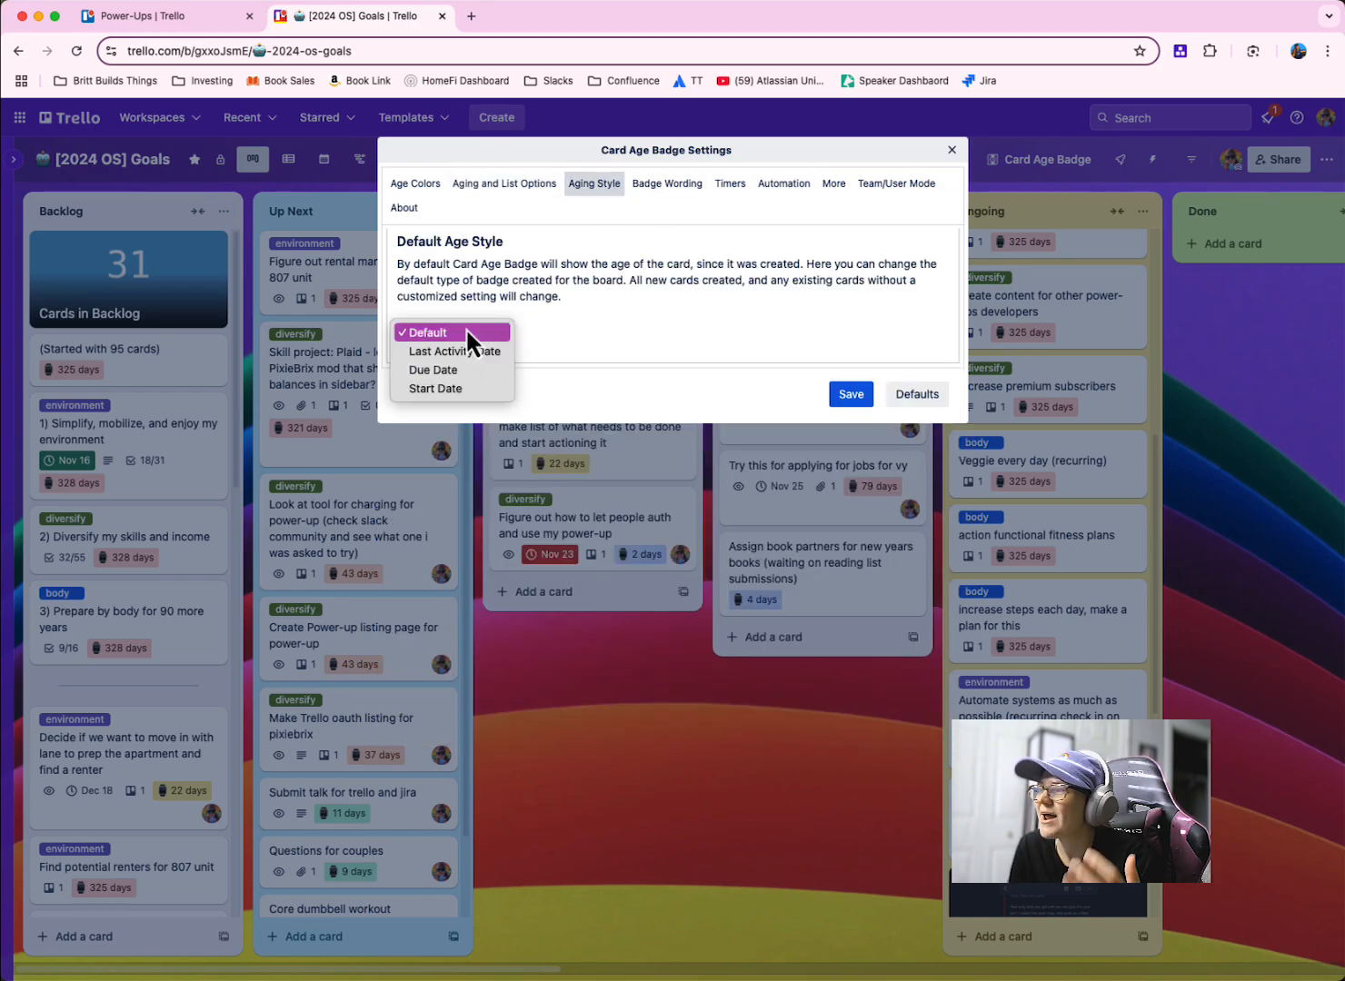
mouse_move(456, 350)
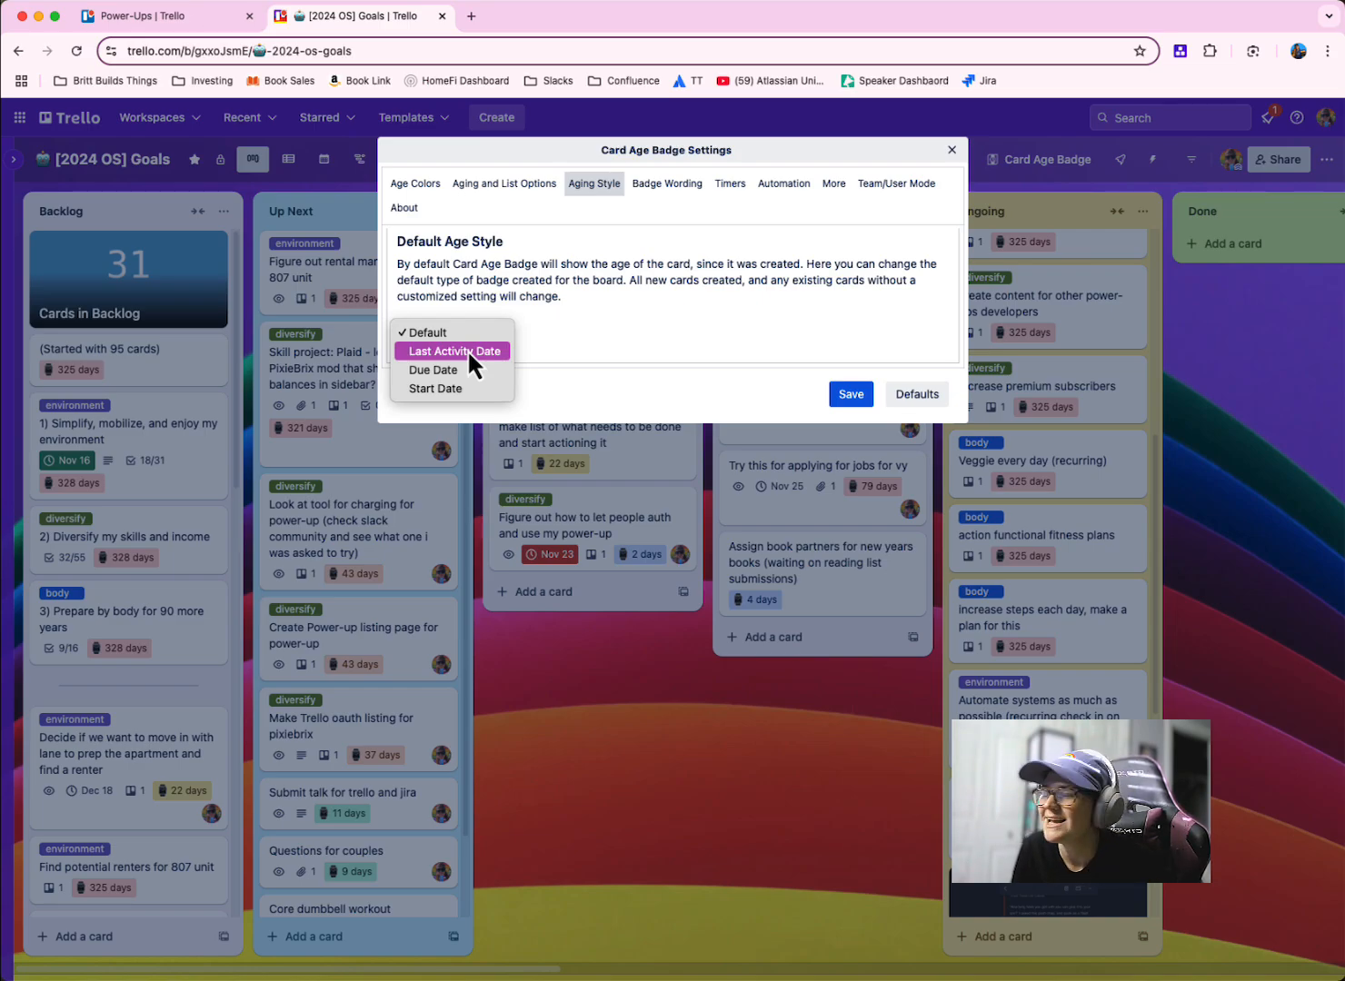
click(667, 184)
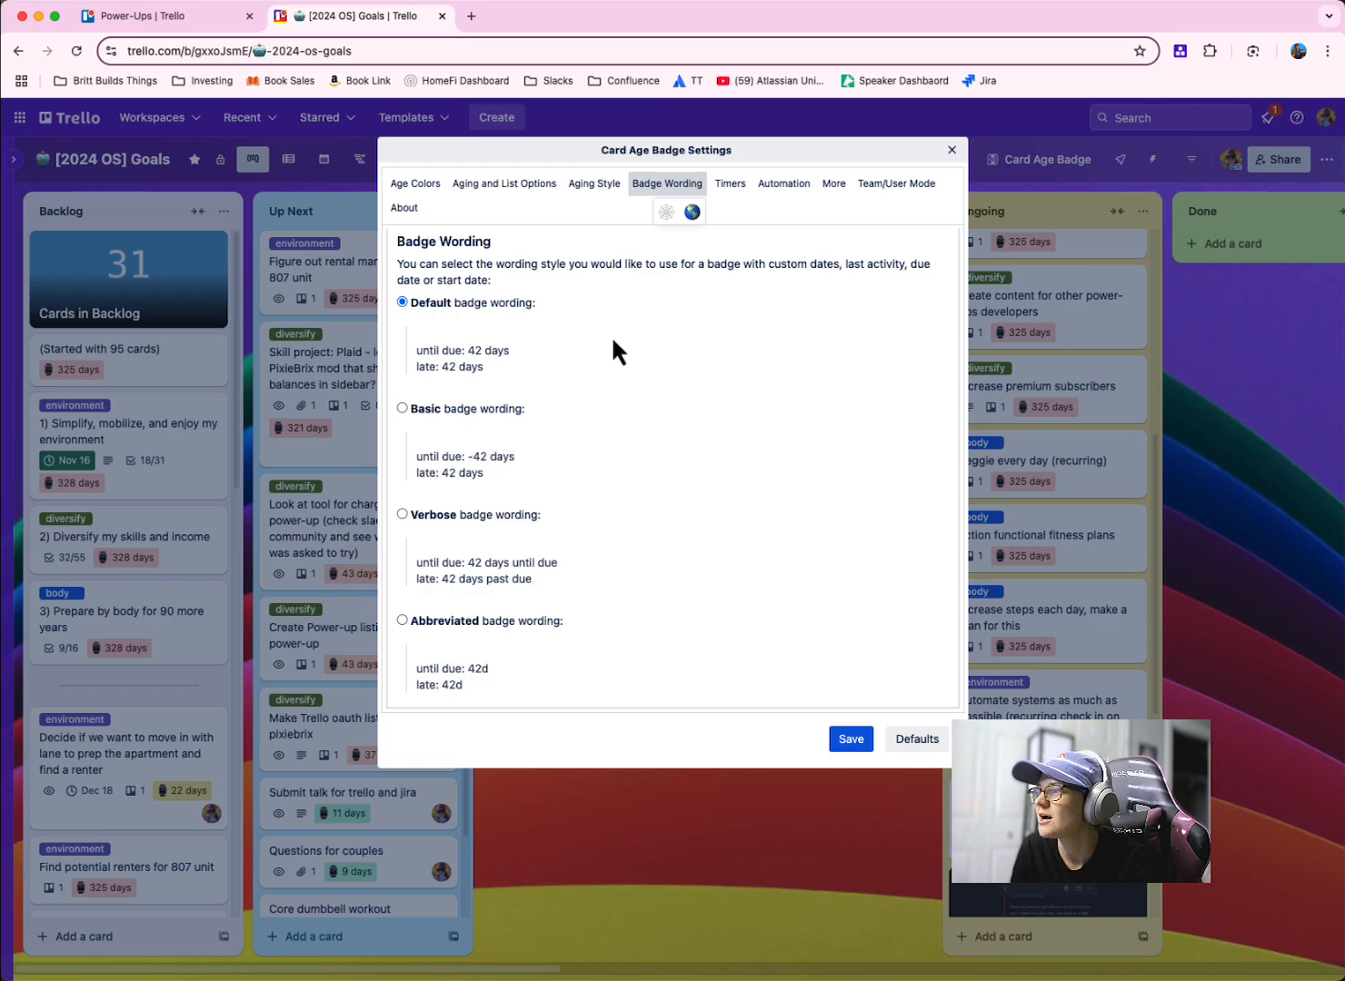
mouse_move(778, 342)
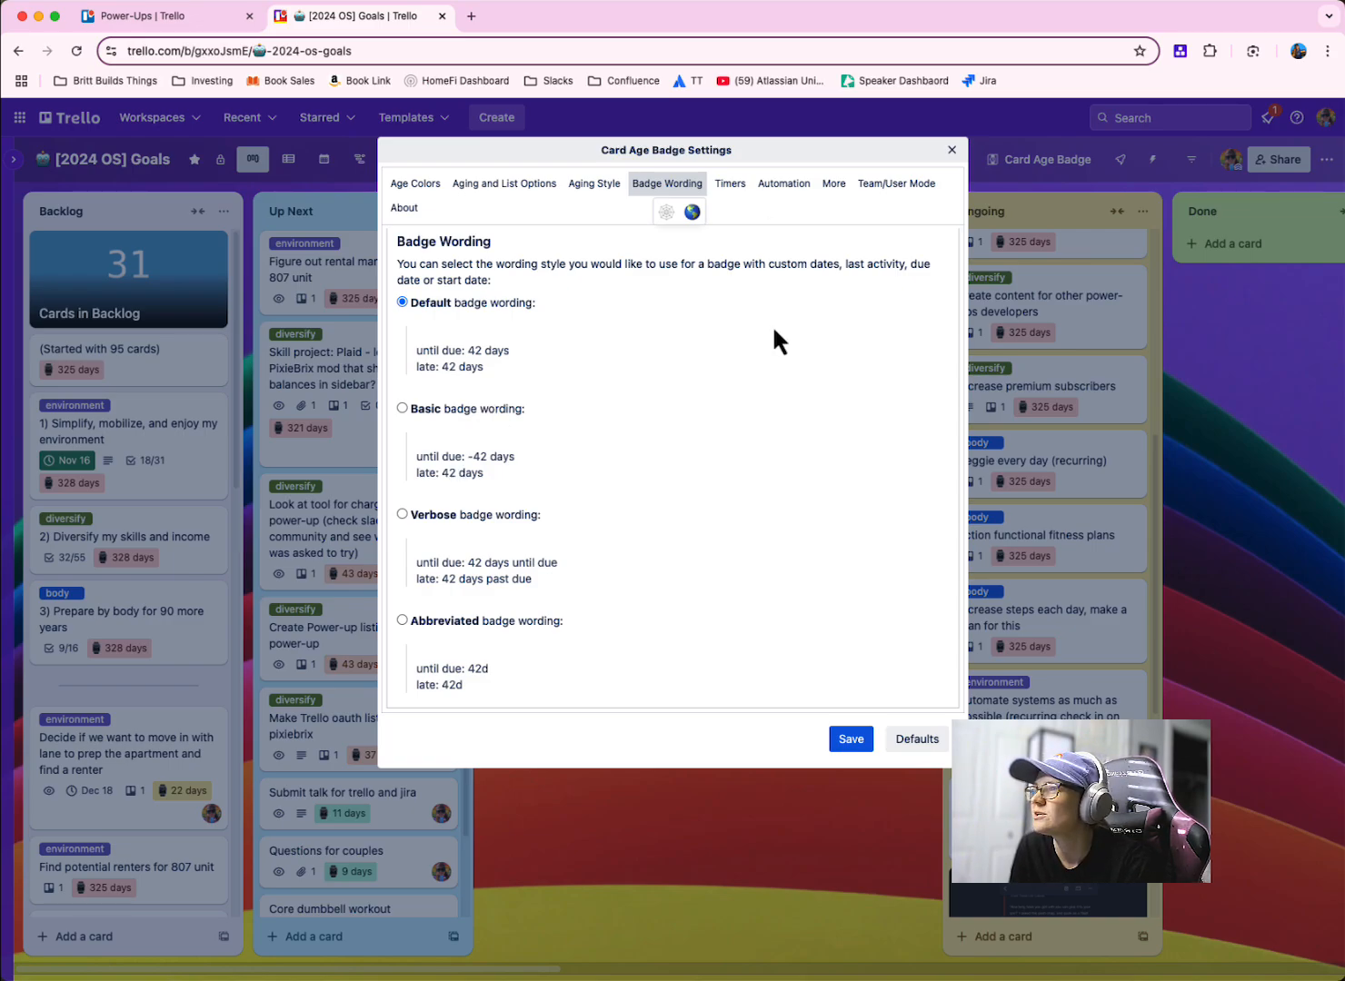
Review the Timers, More and Team/User Mode settings without changing them.
click(729, 182)
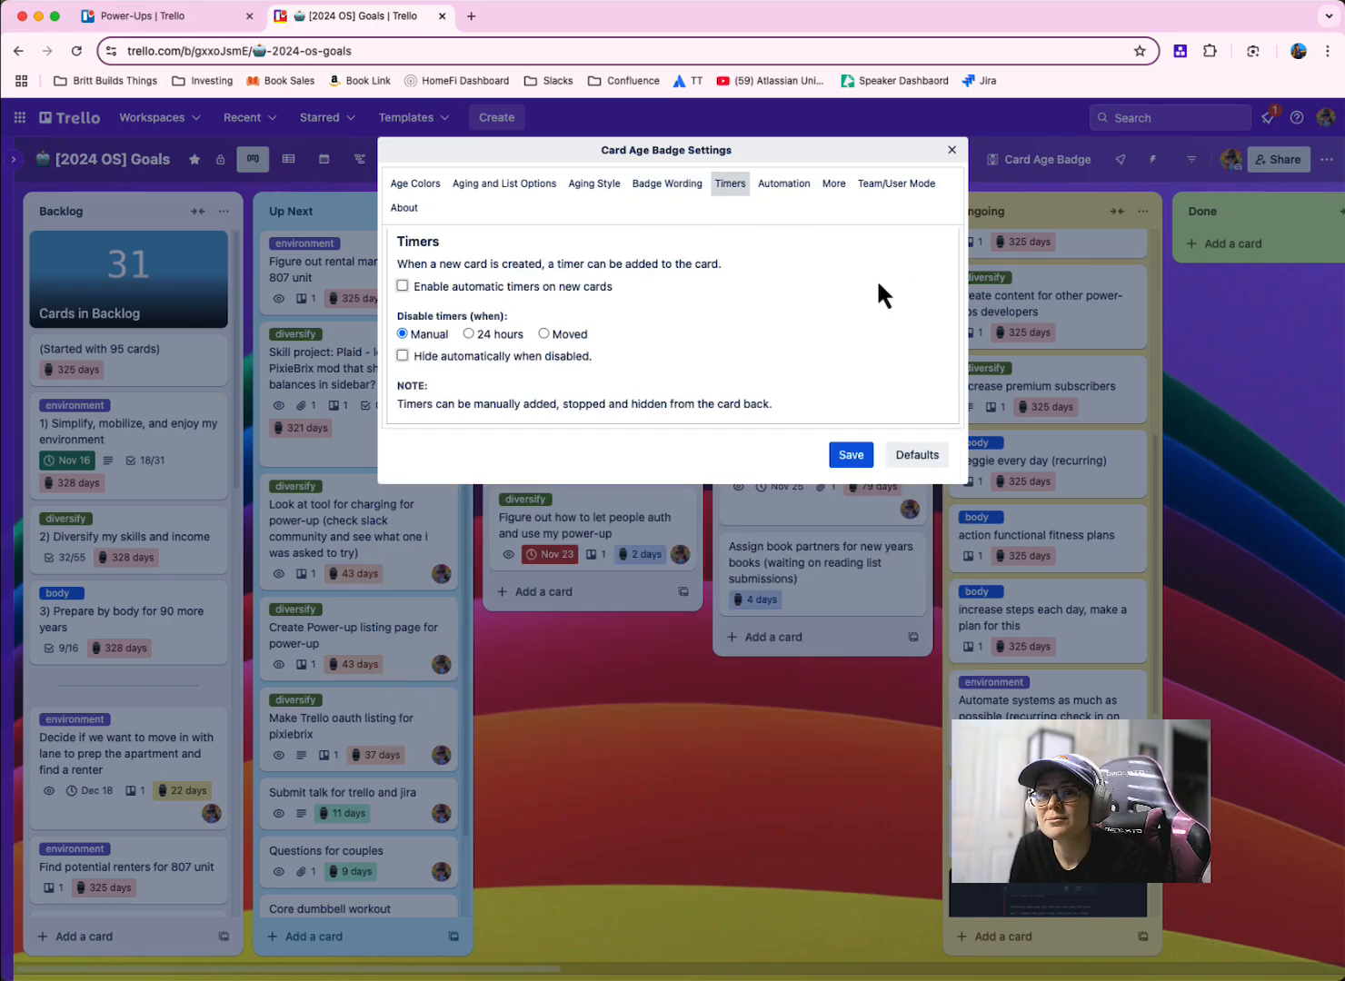
mouse_move(834, 184)
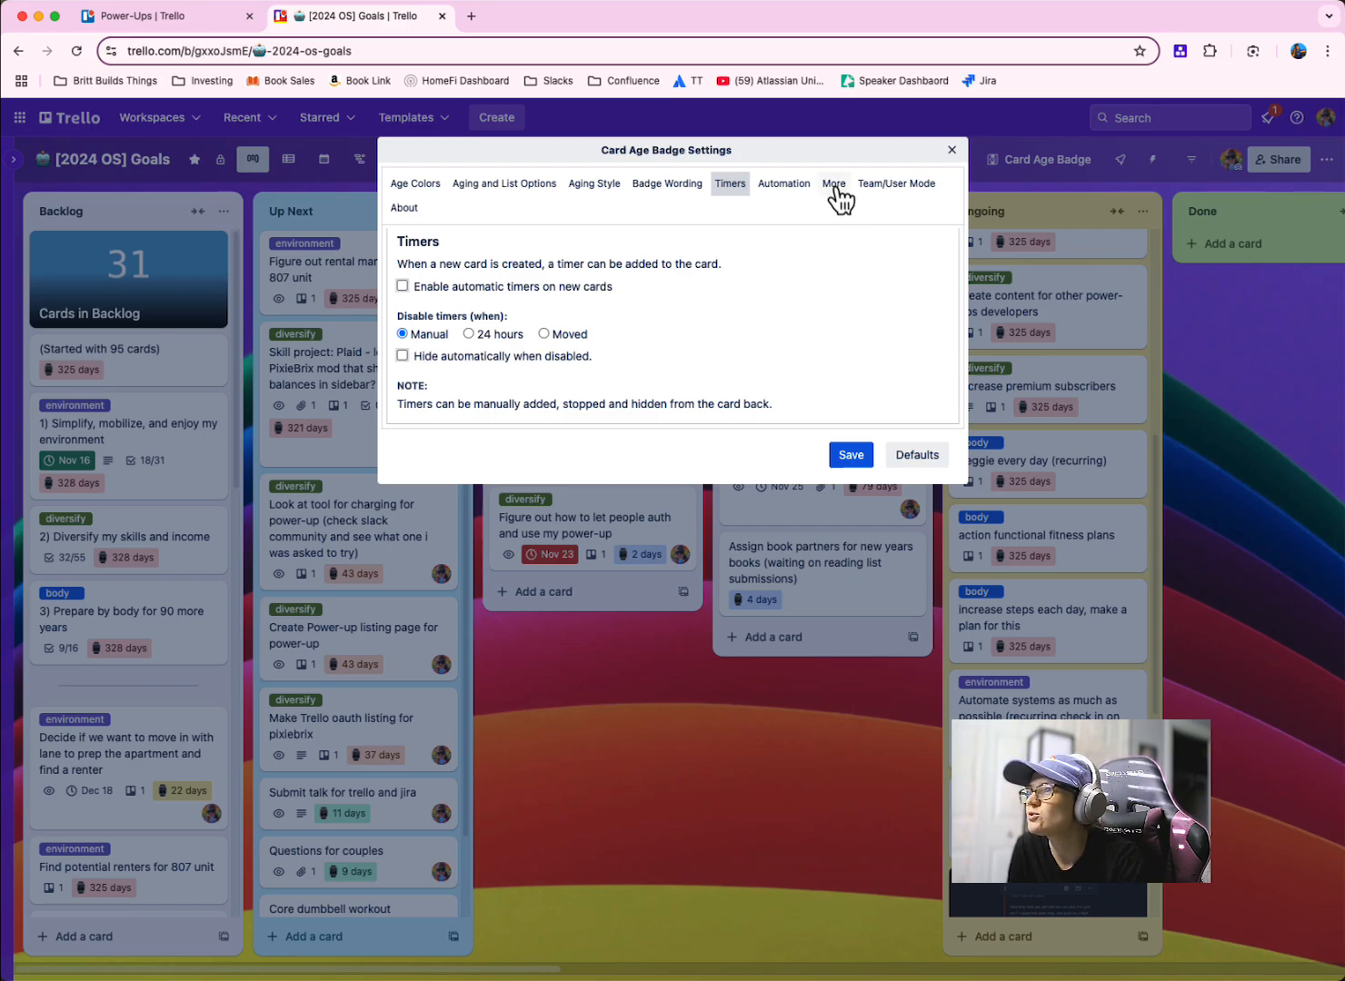
click(834, 182)
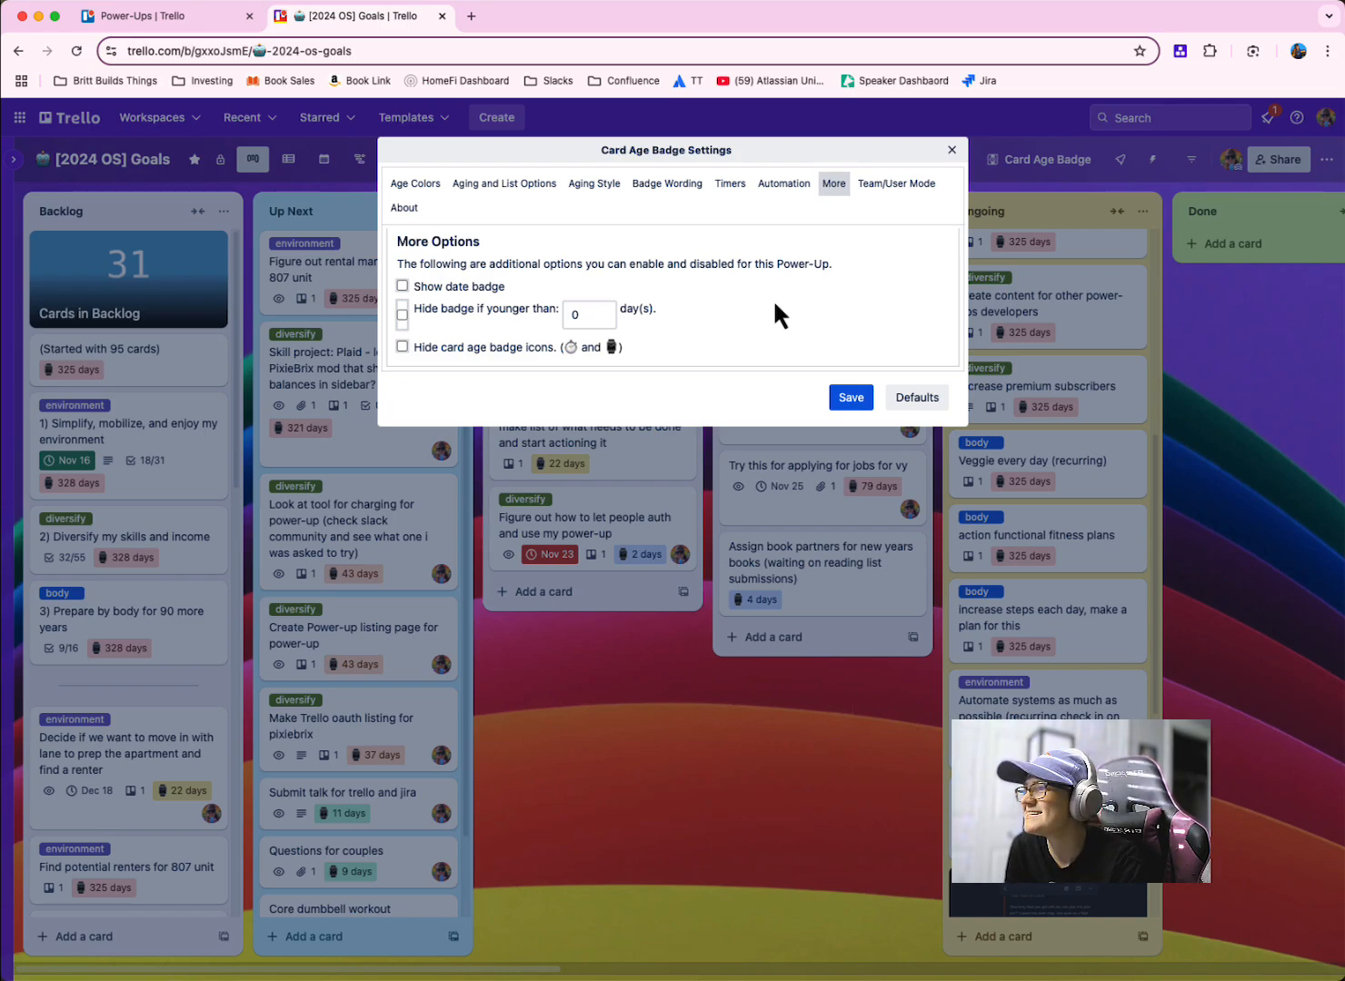
mouse_move(778, 312)
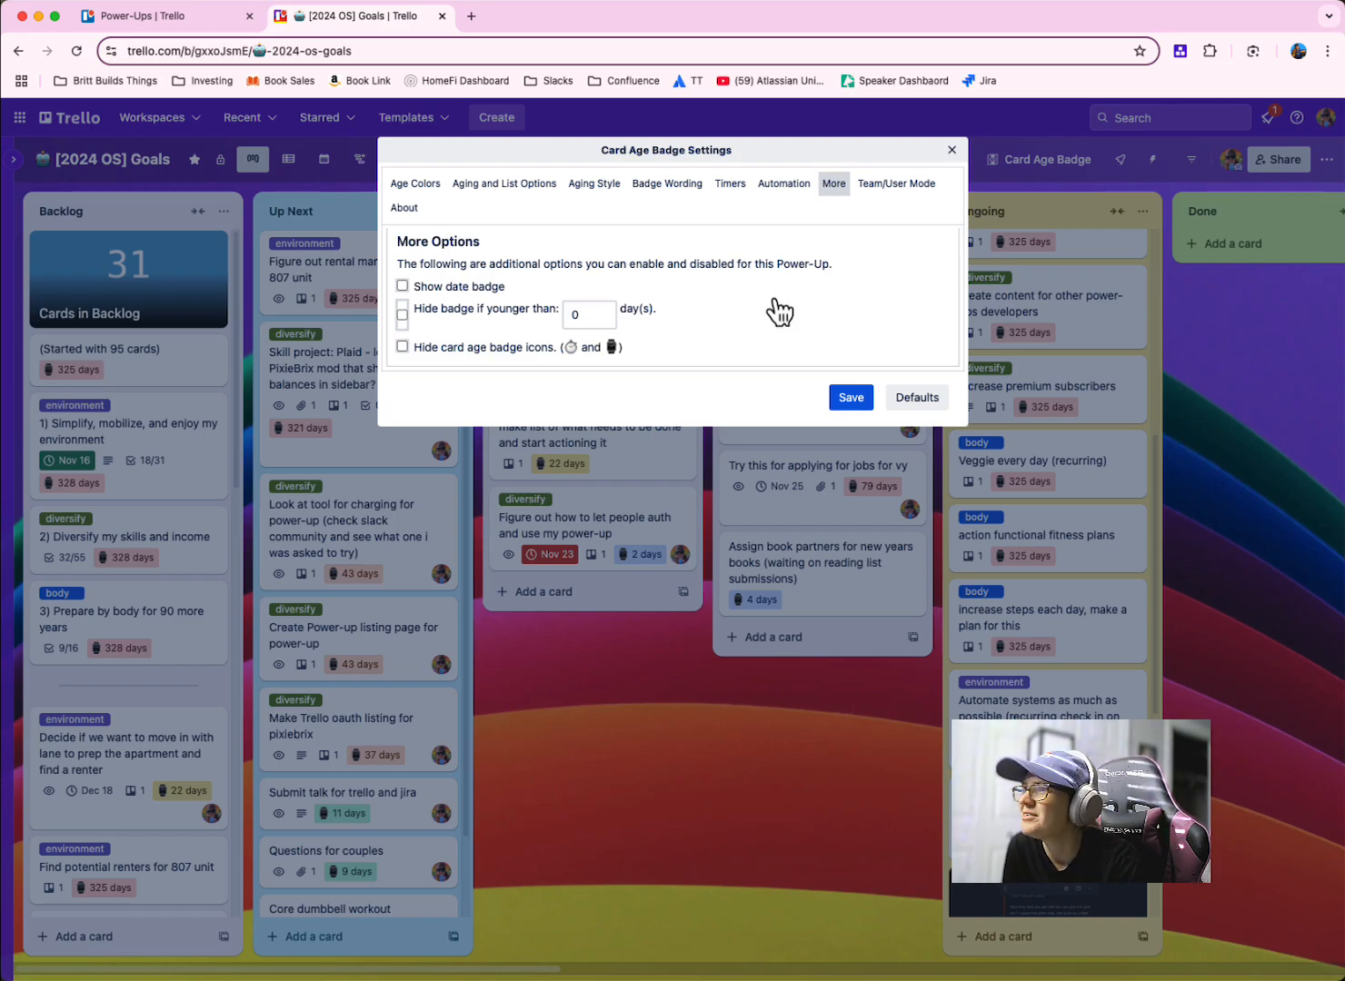
click(896, 184)
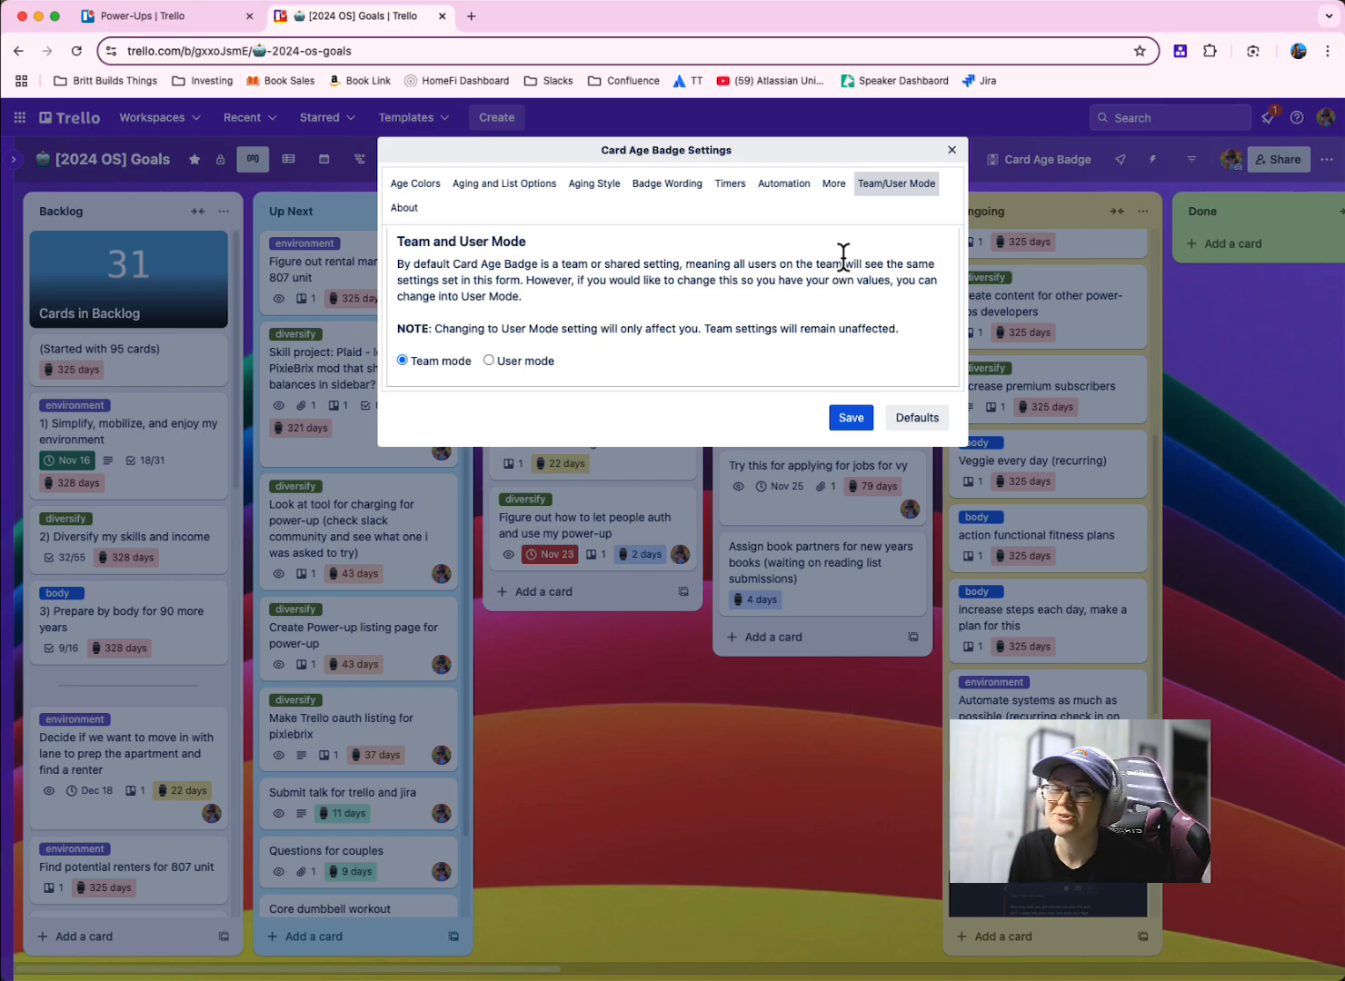
Switch to the Power-Ups browser tab showing the Card Age Badge listing.
click(154, 17)
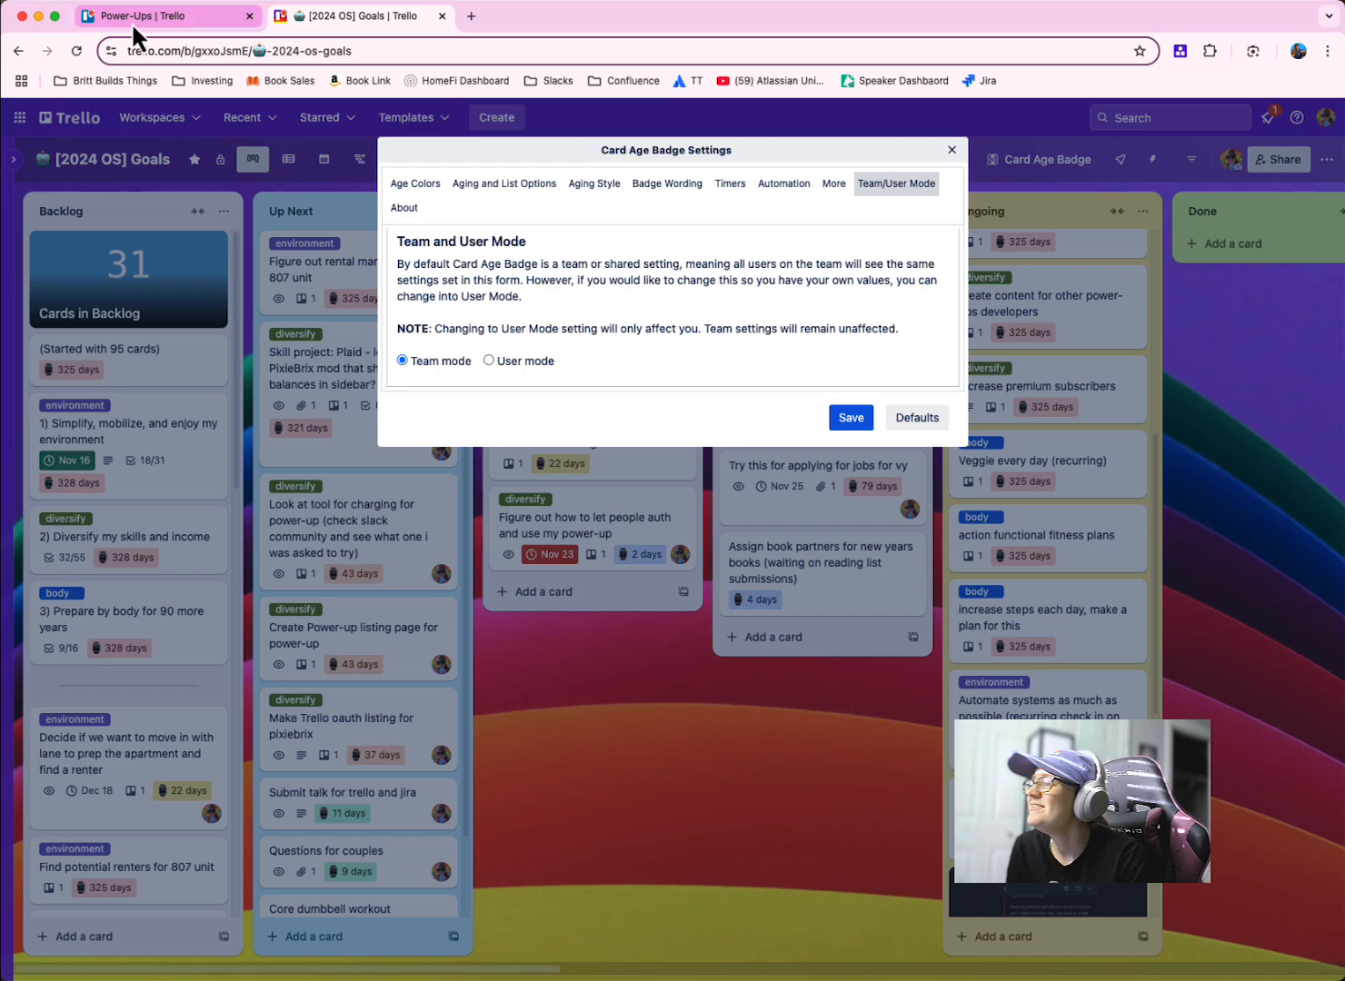
click(145, 17)
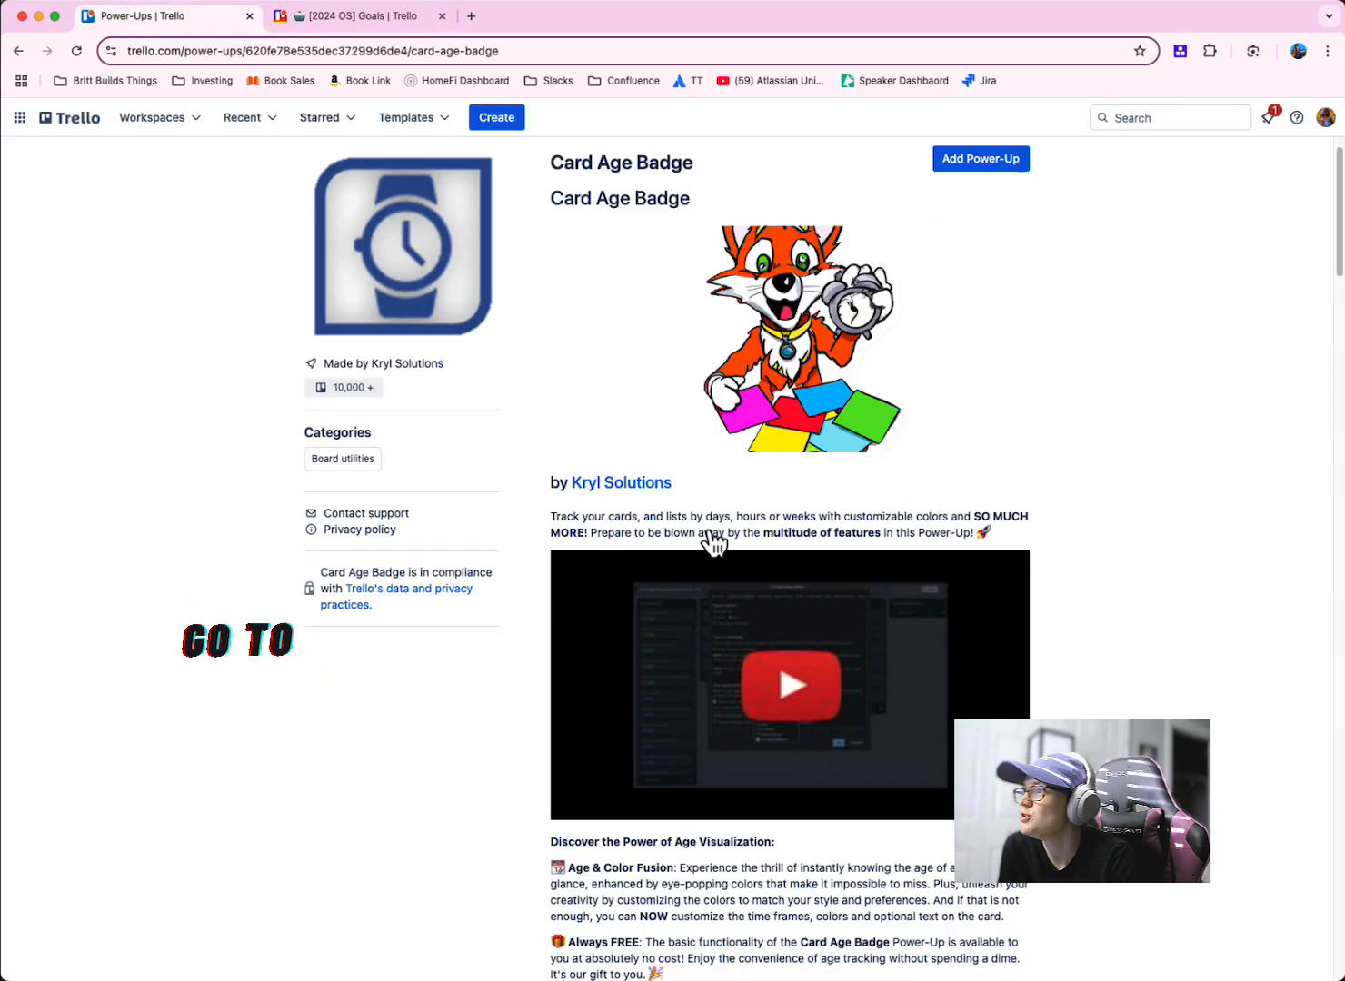
scroll(down, 3)
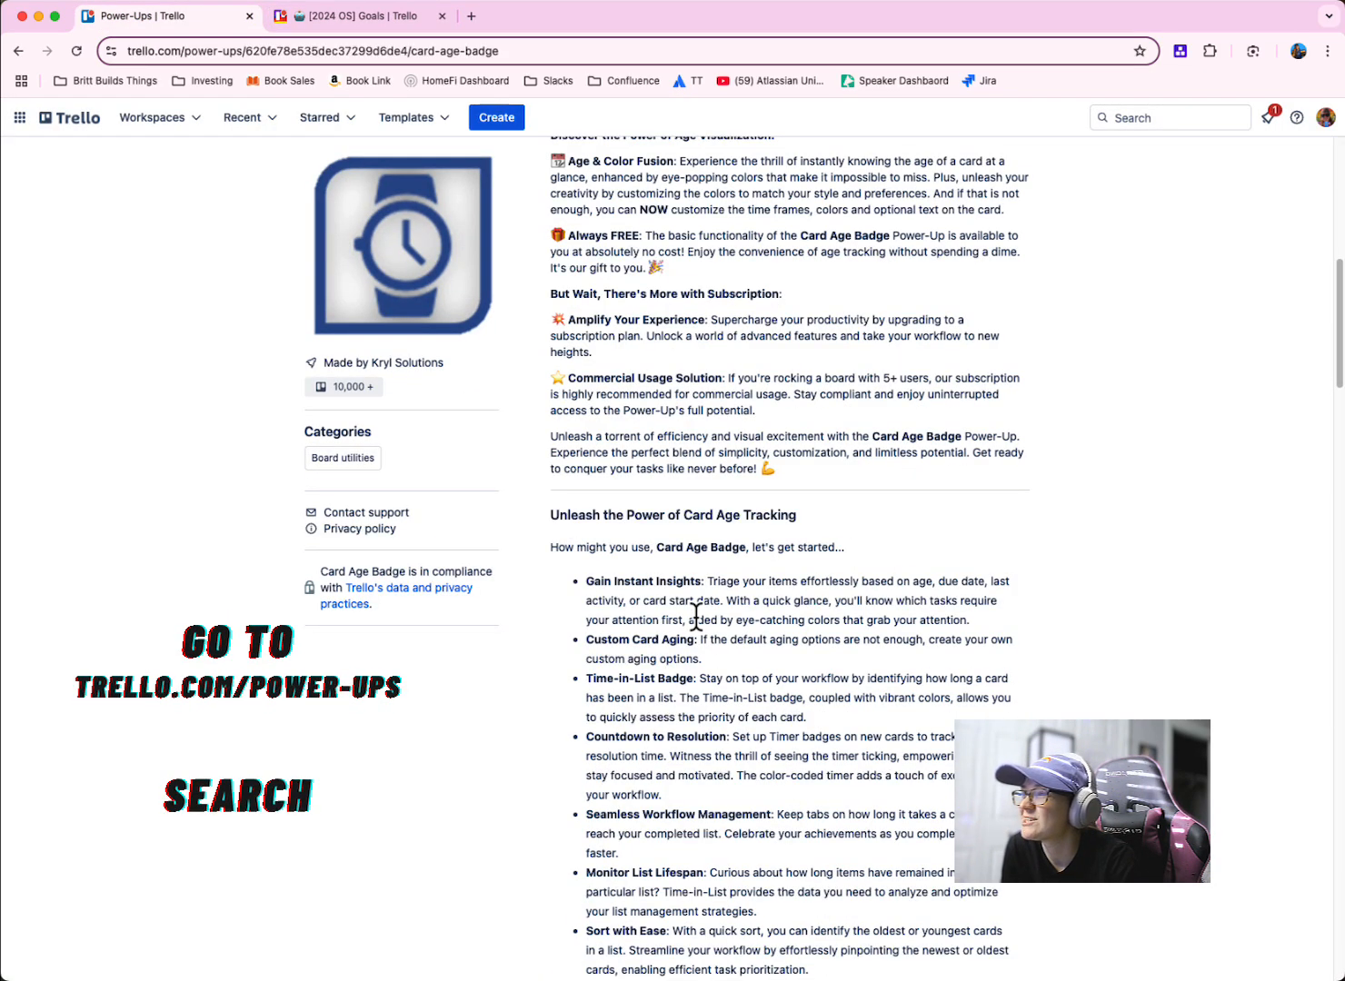
scroll(down, 3)
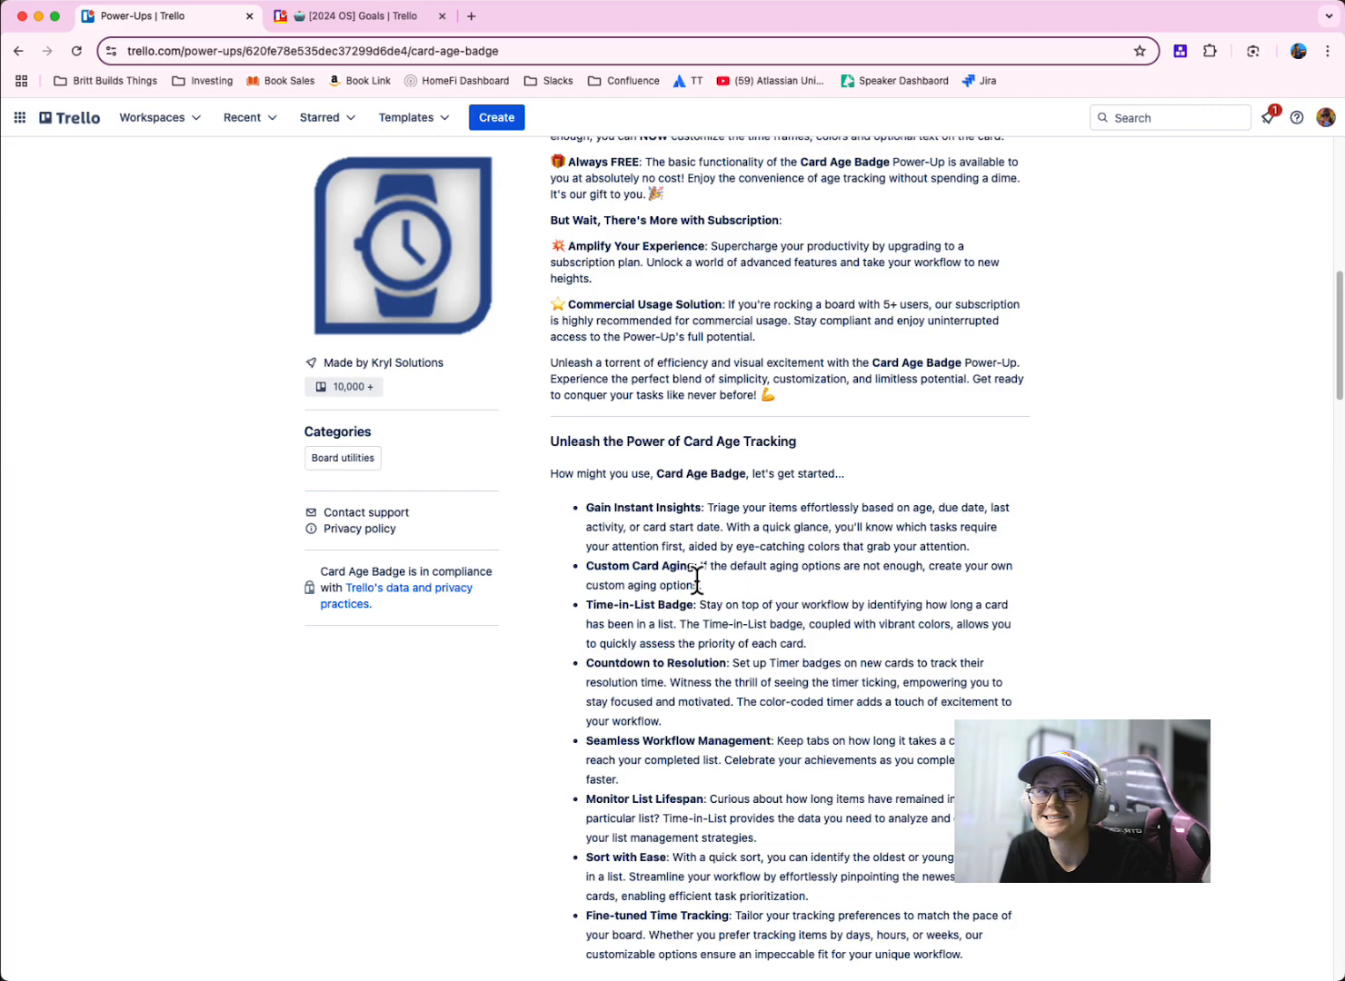
scroll(down, 3)
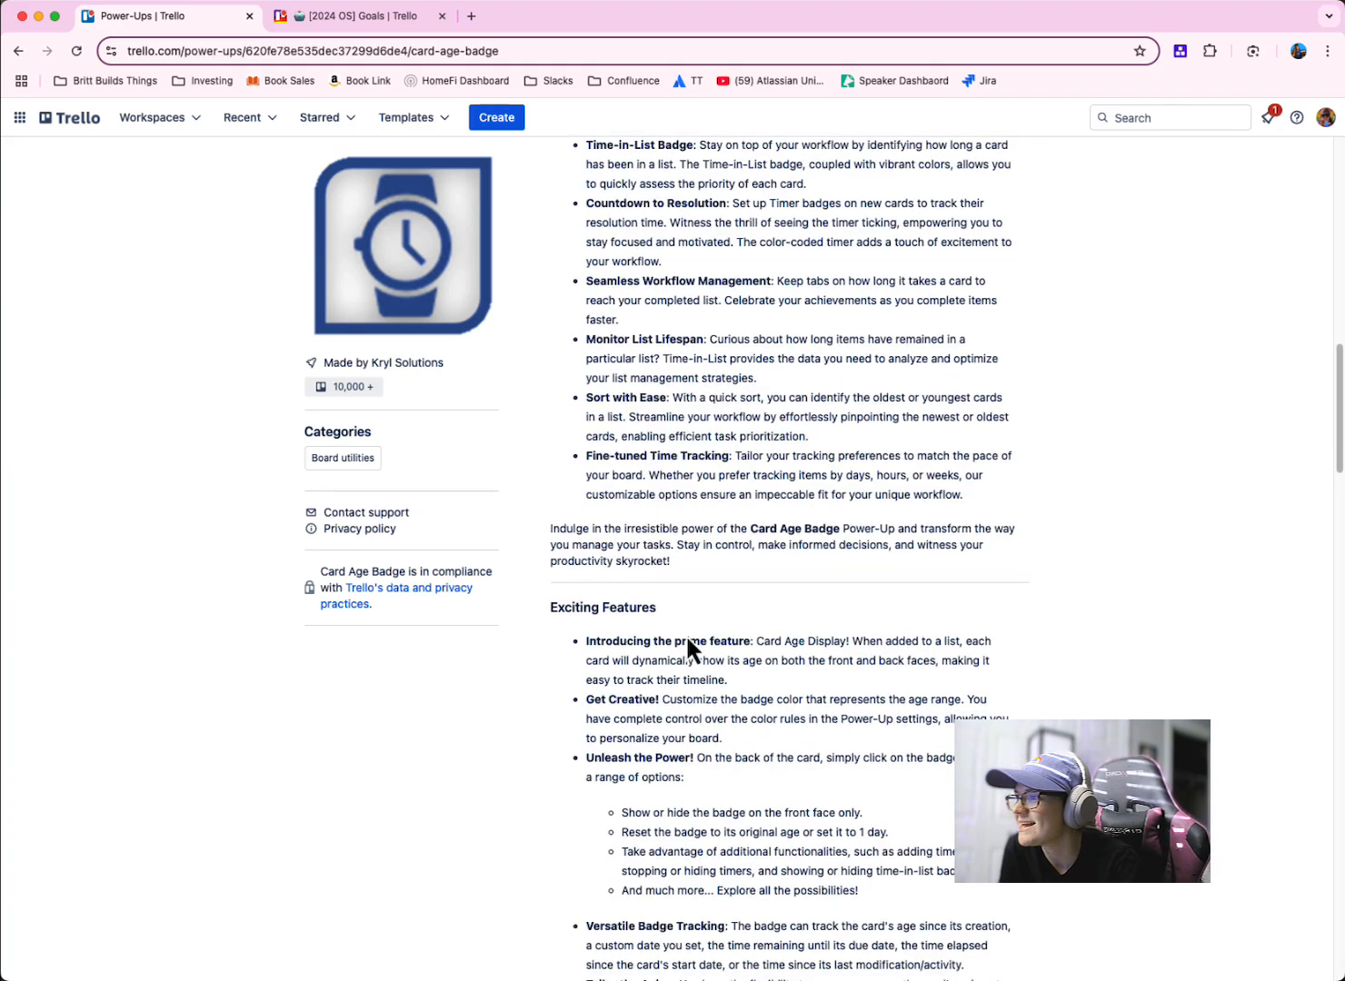
scroll(down, 3)
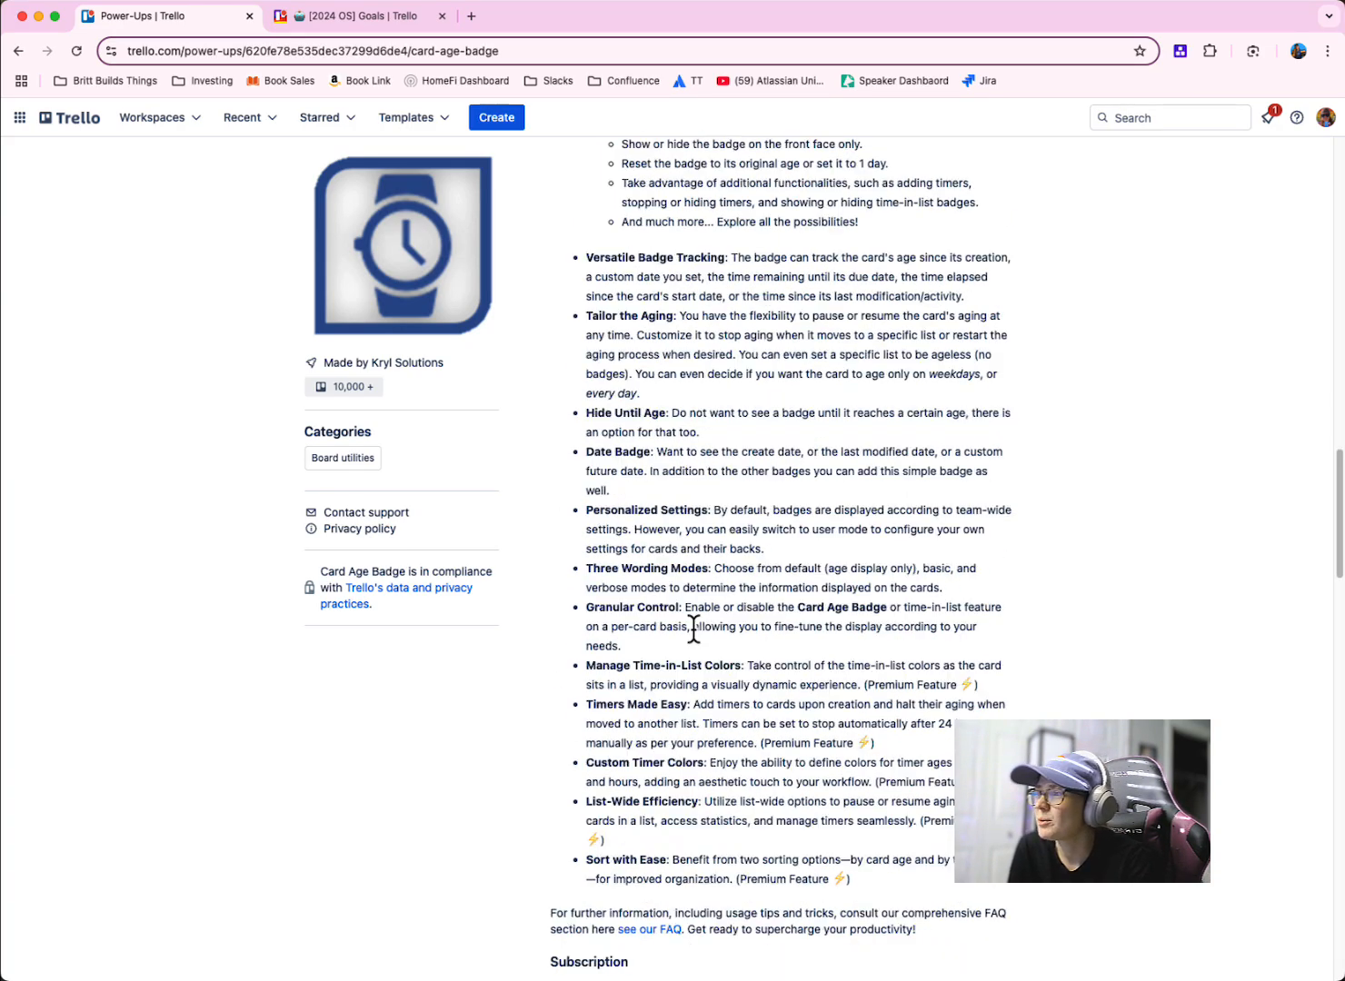
scroll(down, 3)
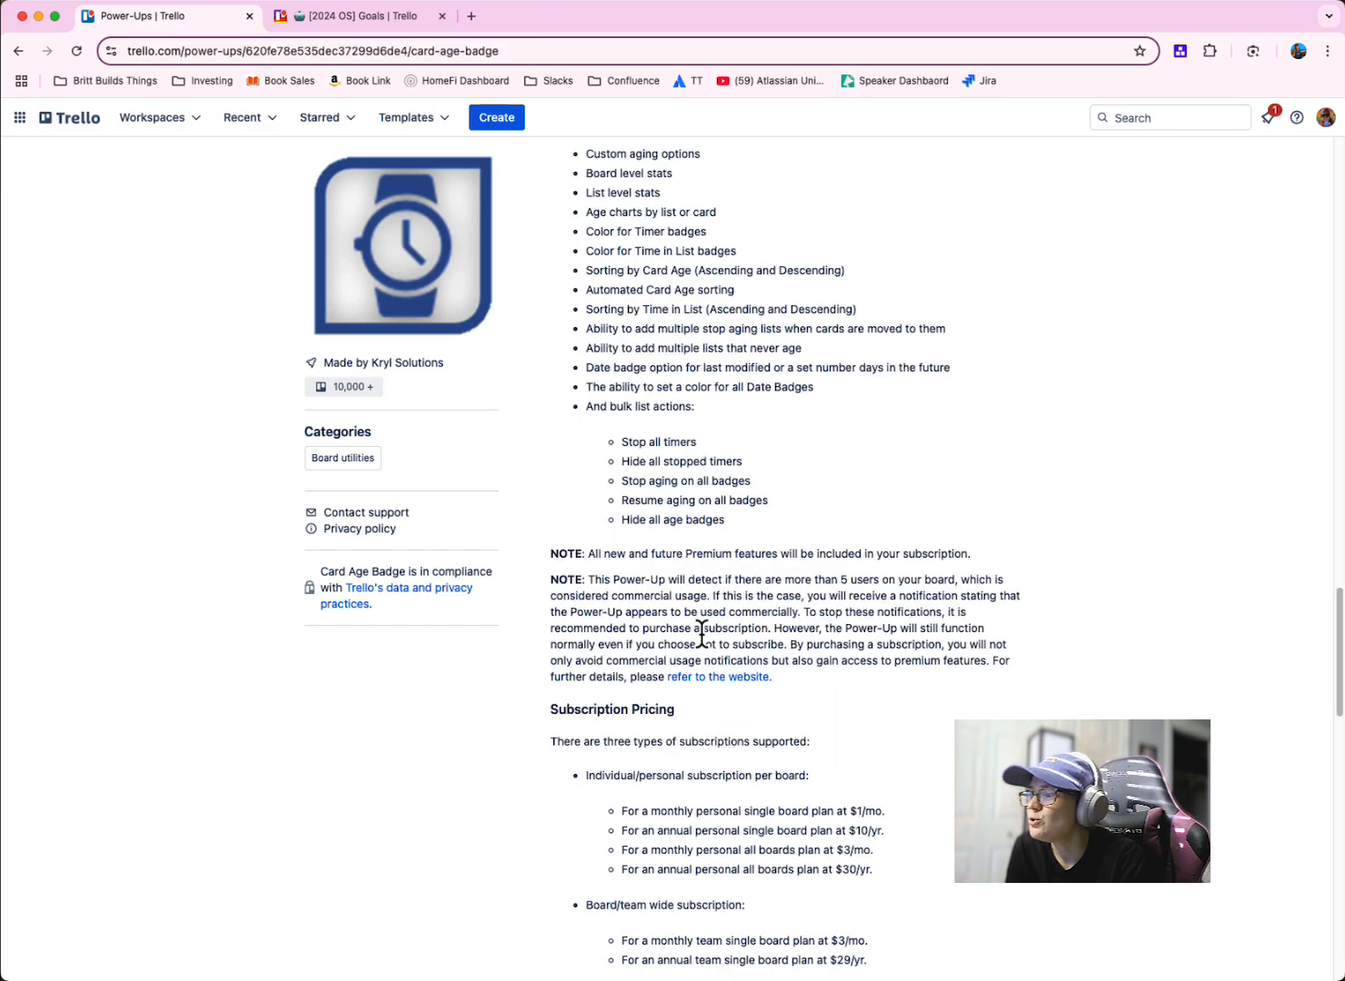
scroll(down, 3)
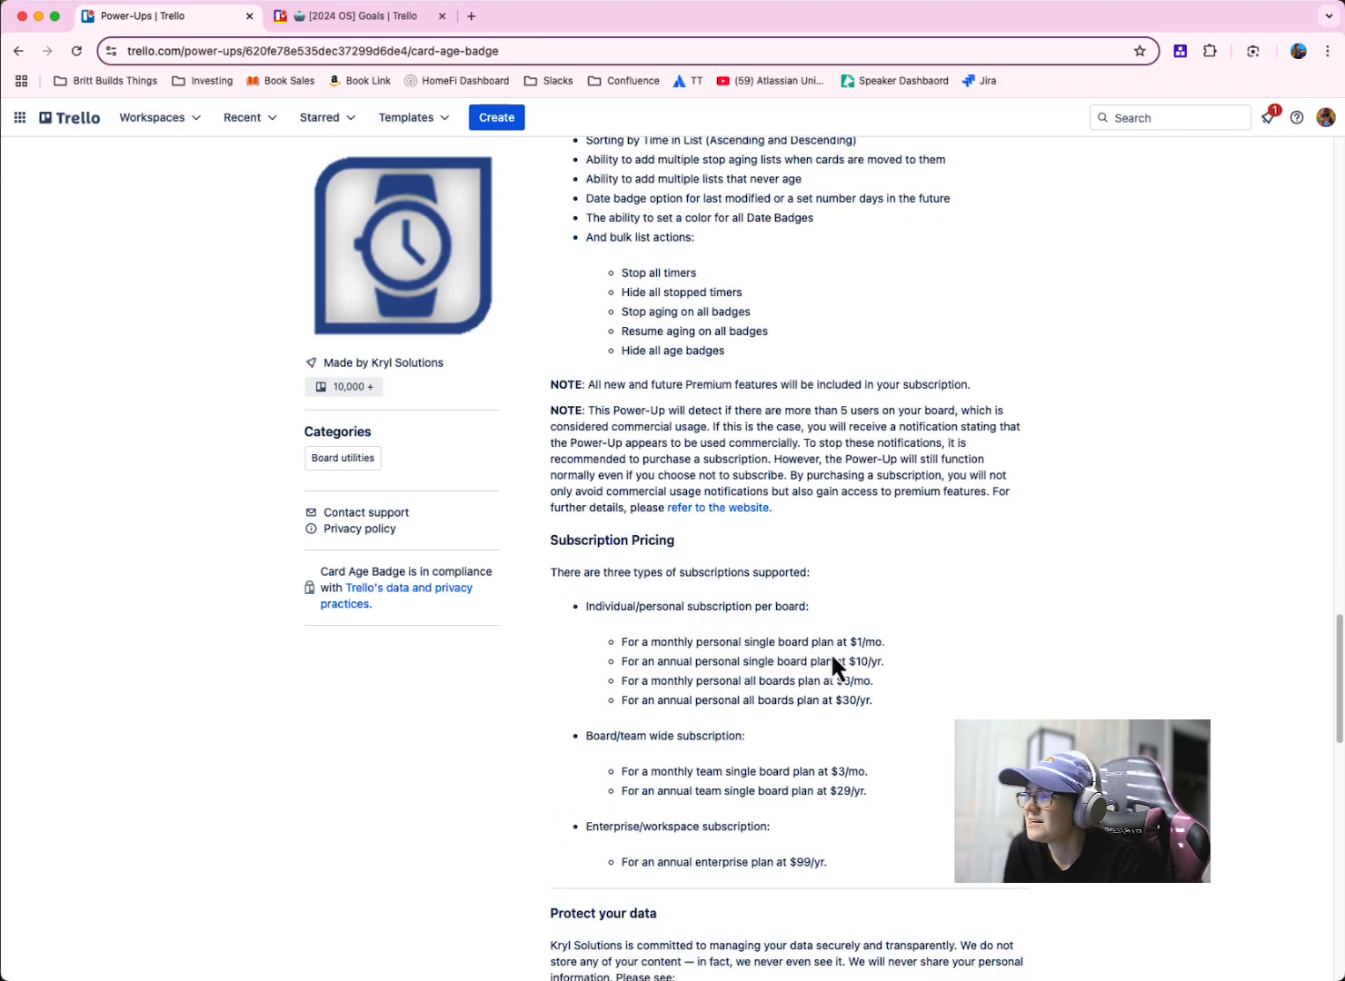
scroll(down, 3)
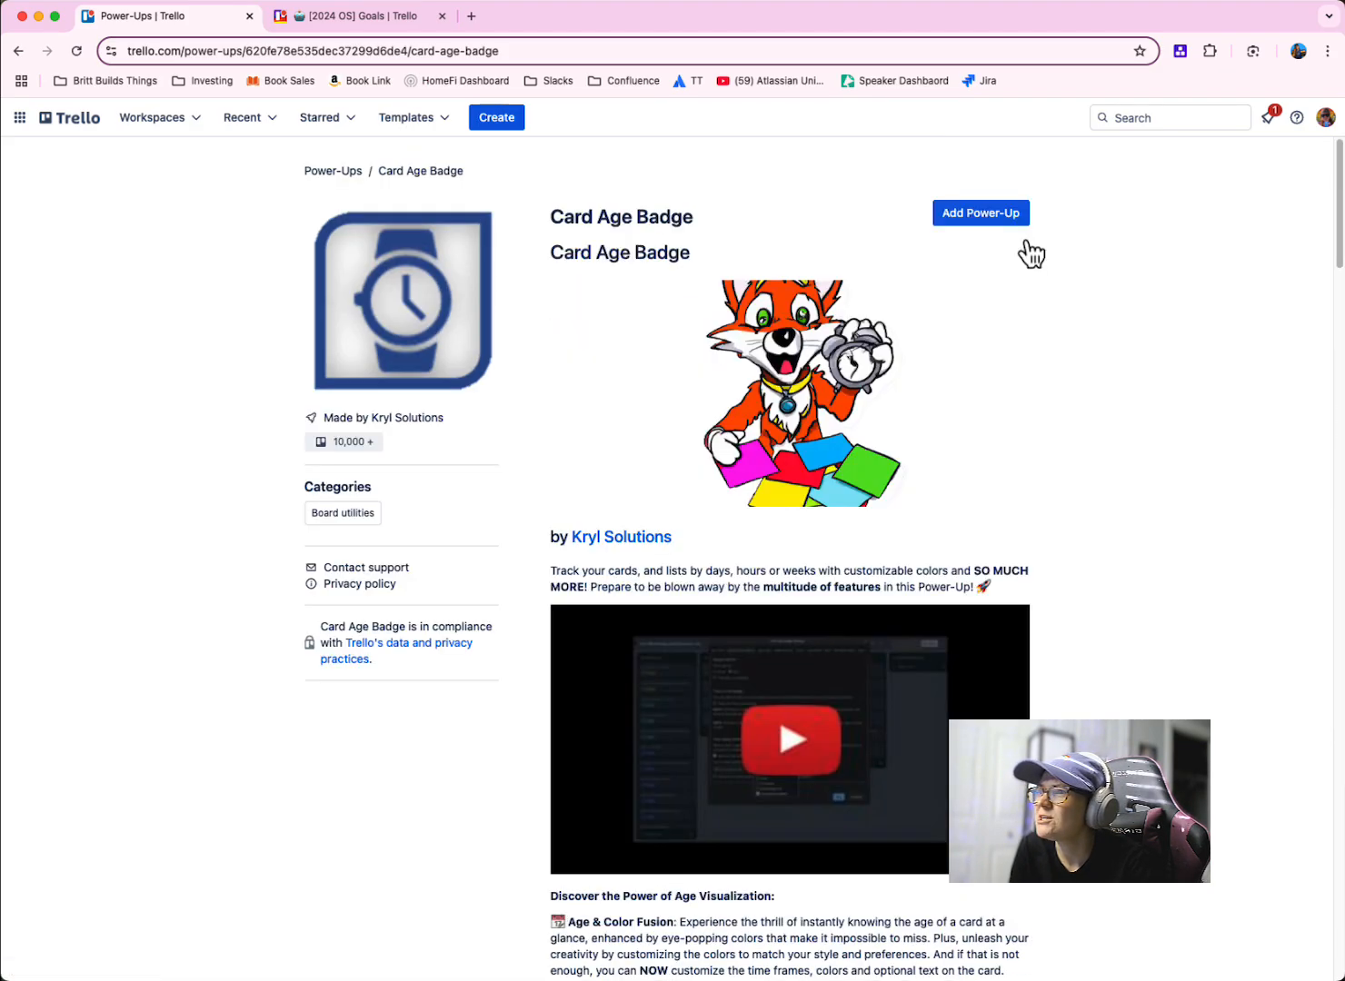
Add the Card Age Badge power-up to the Trello Demo board found by searching 'trello'.
click(981, 212)
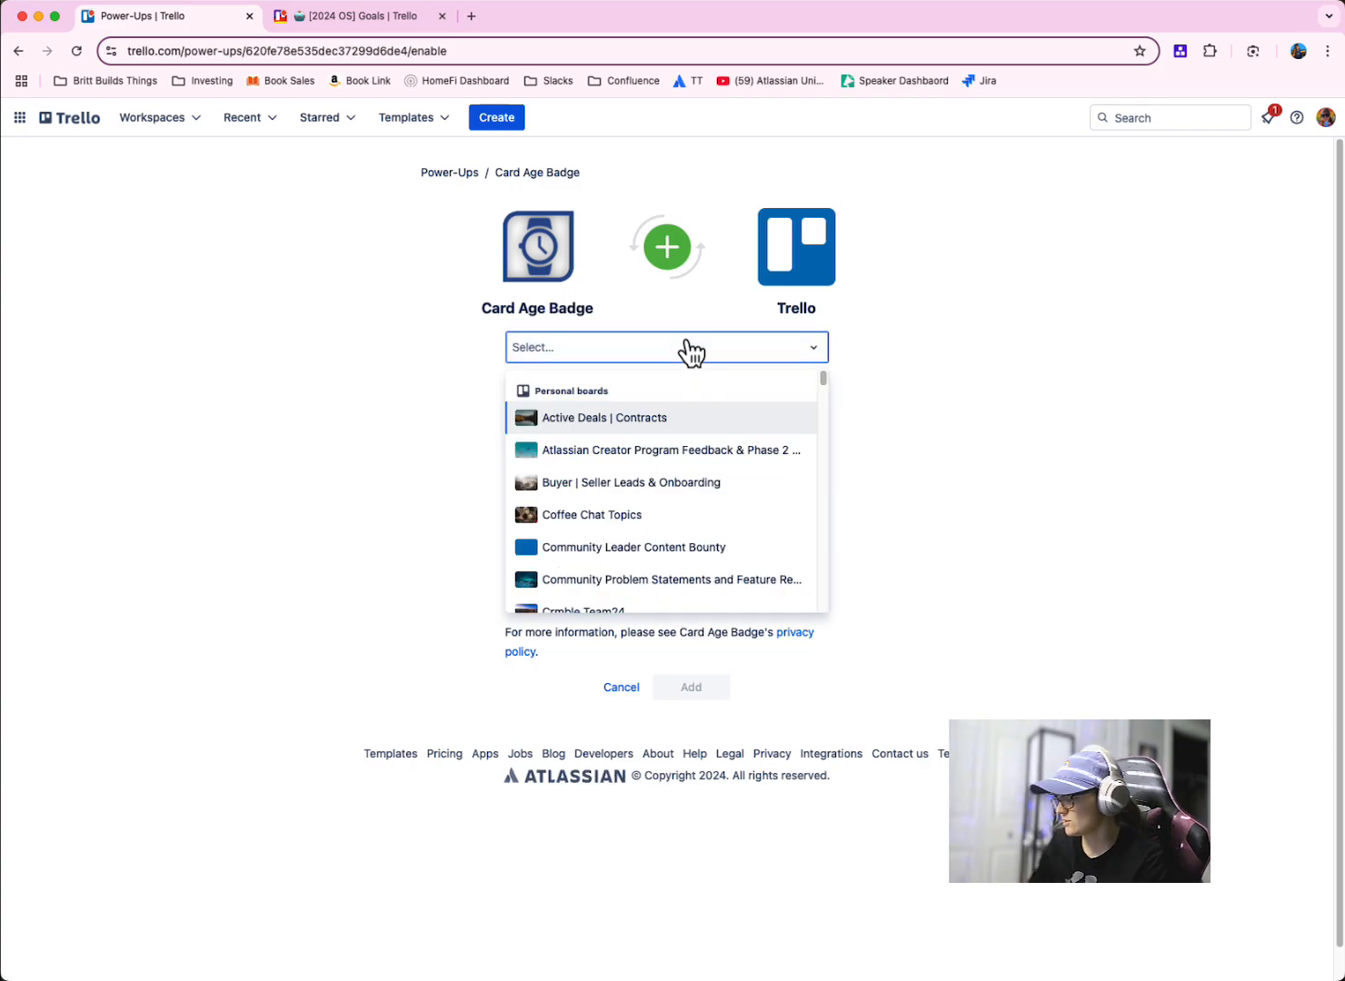
text(trello Demo)
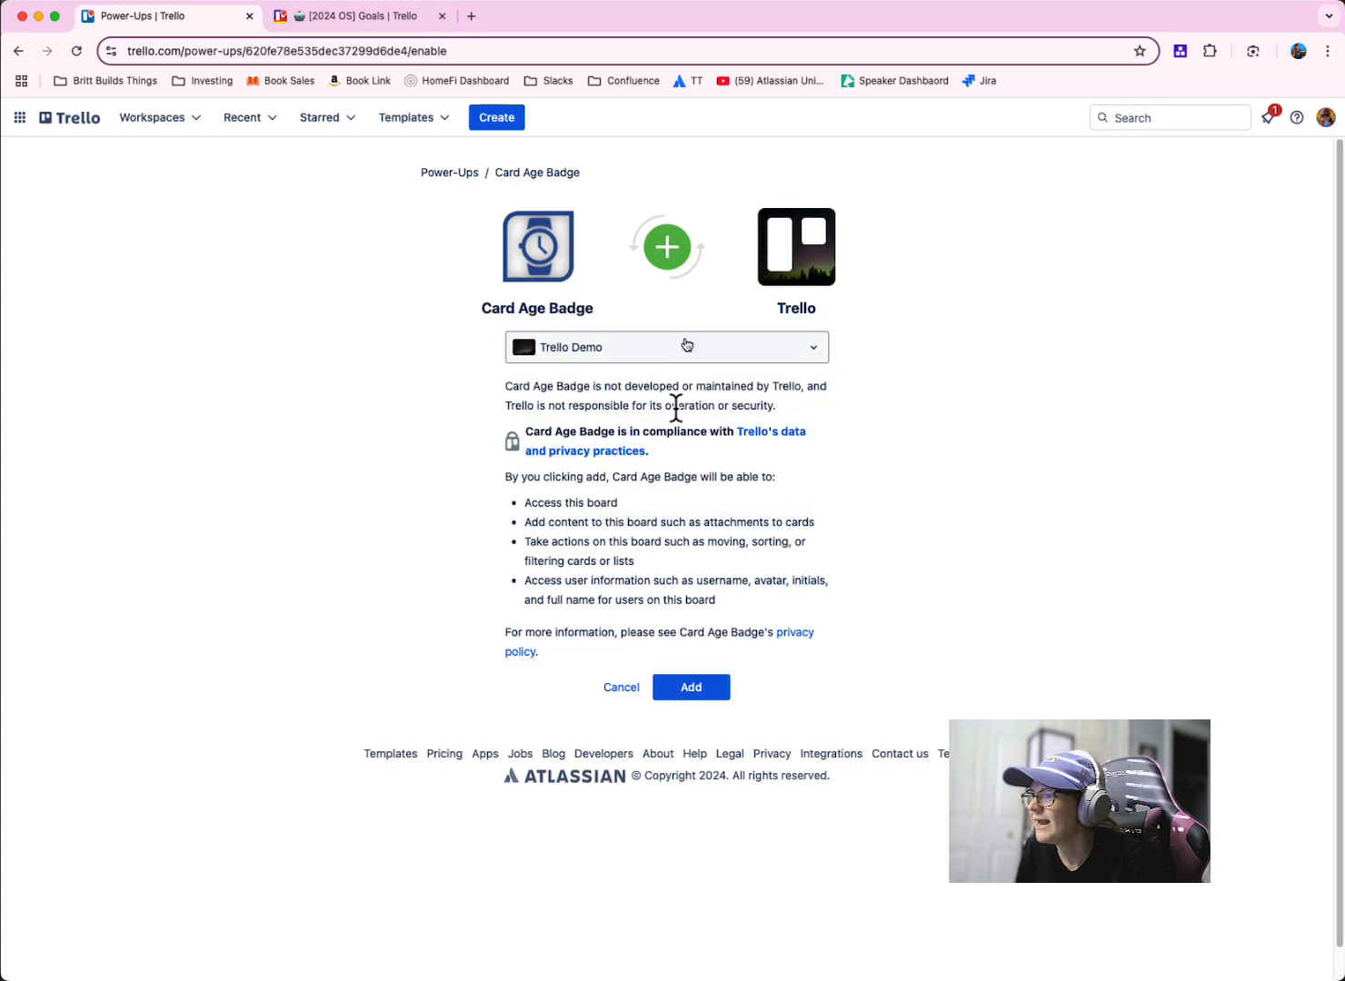
click(690, 686)
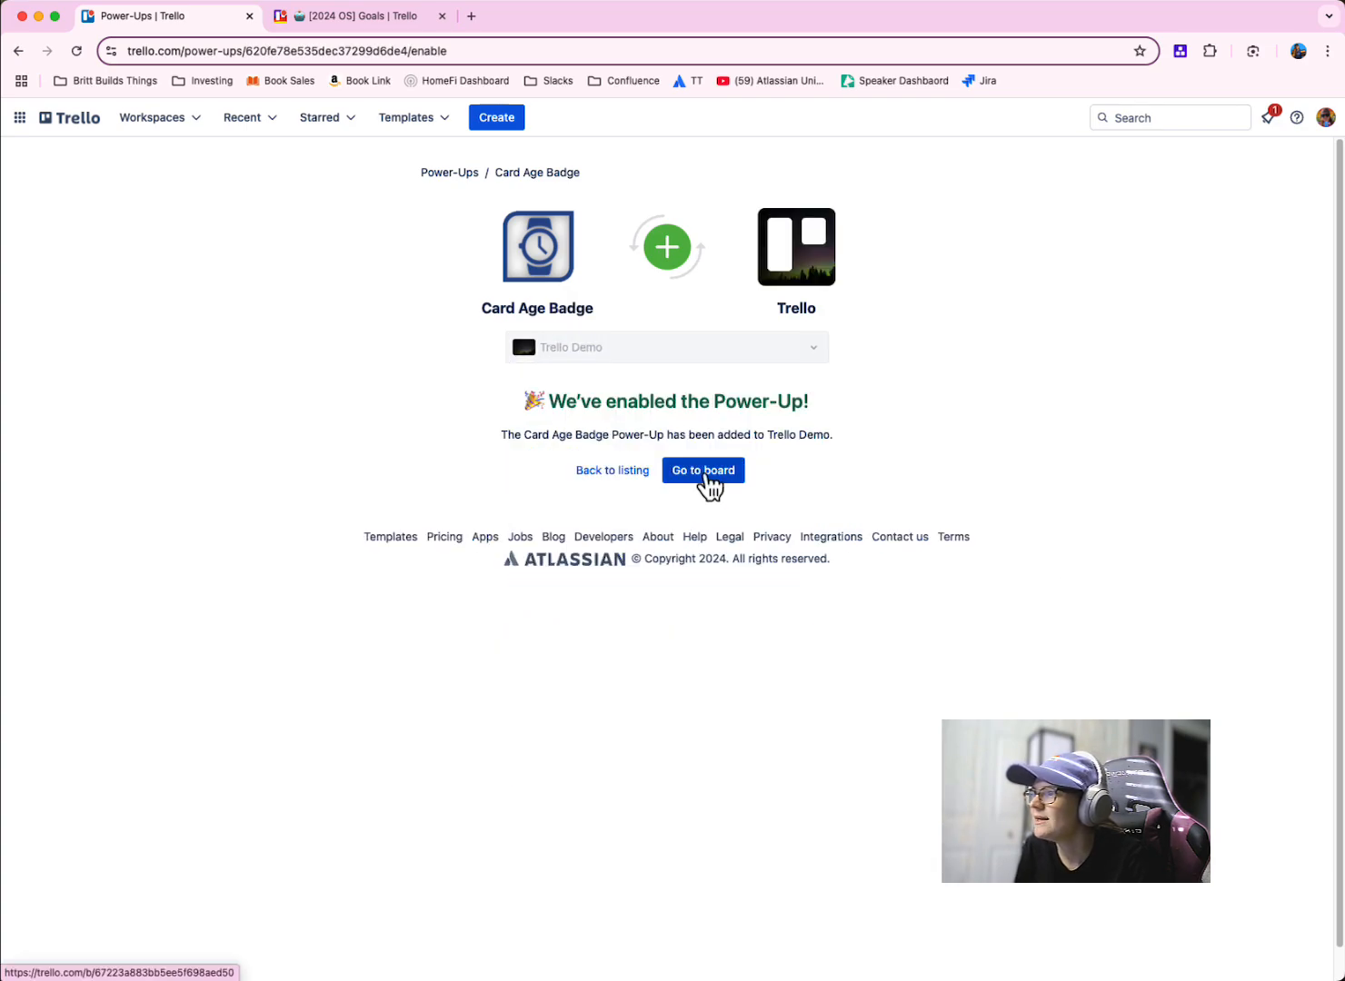
Go to the Trello Demo board with age badges showing and peek at the Card Age Badge menu.
click(703, 469)
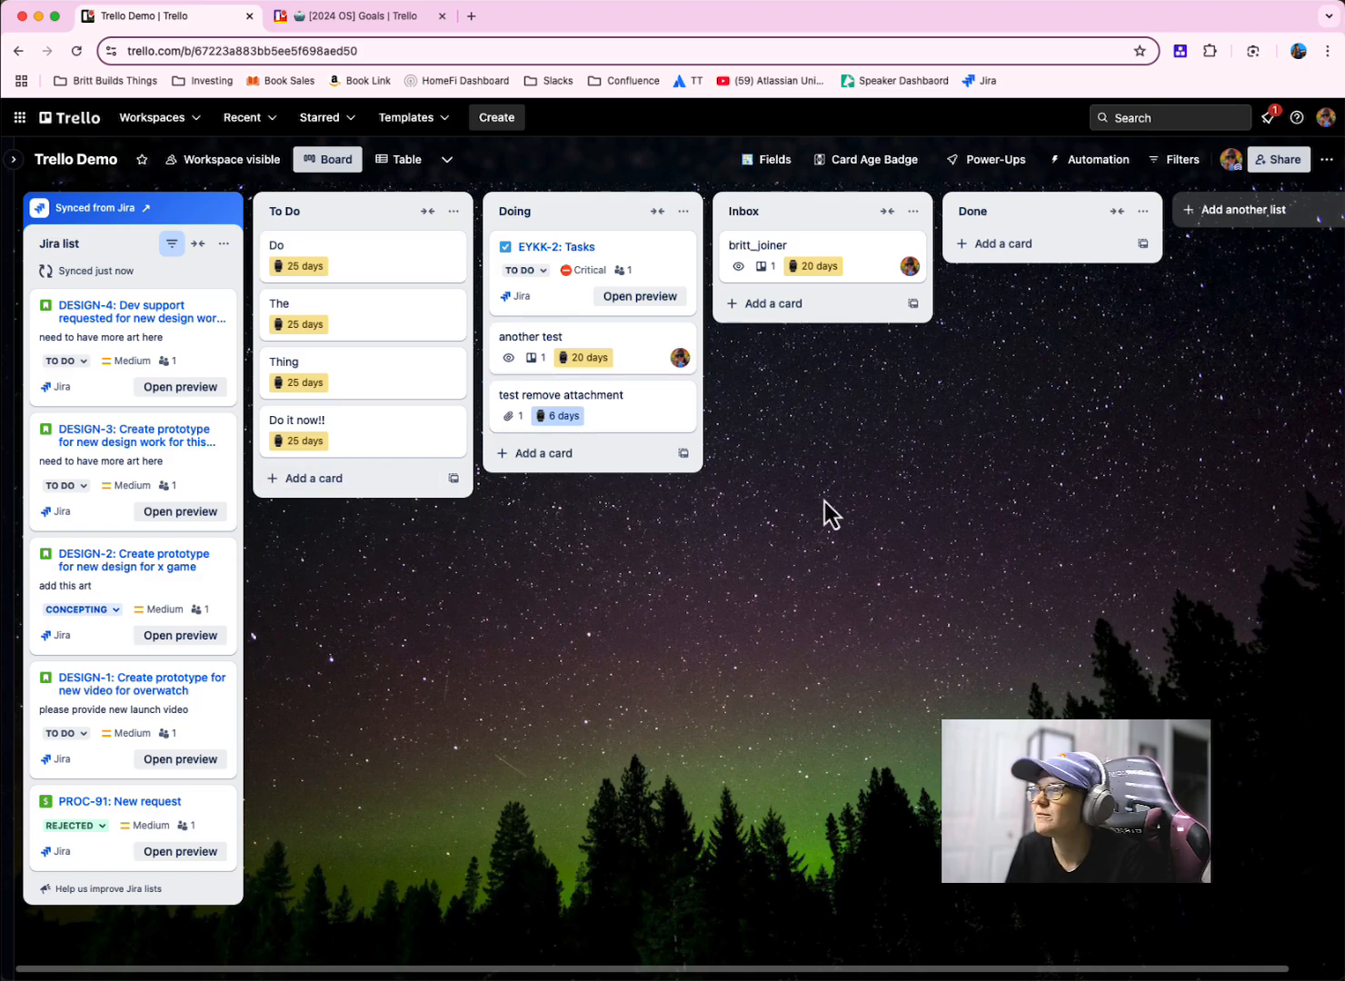
click(872, 160)
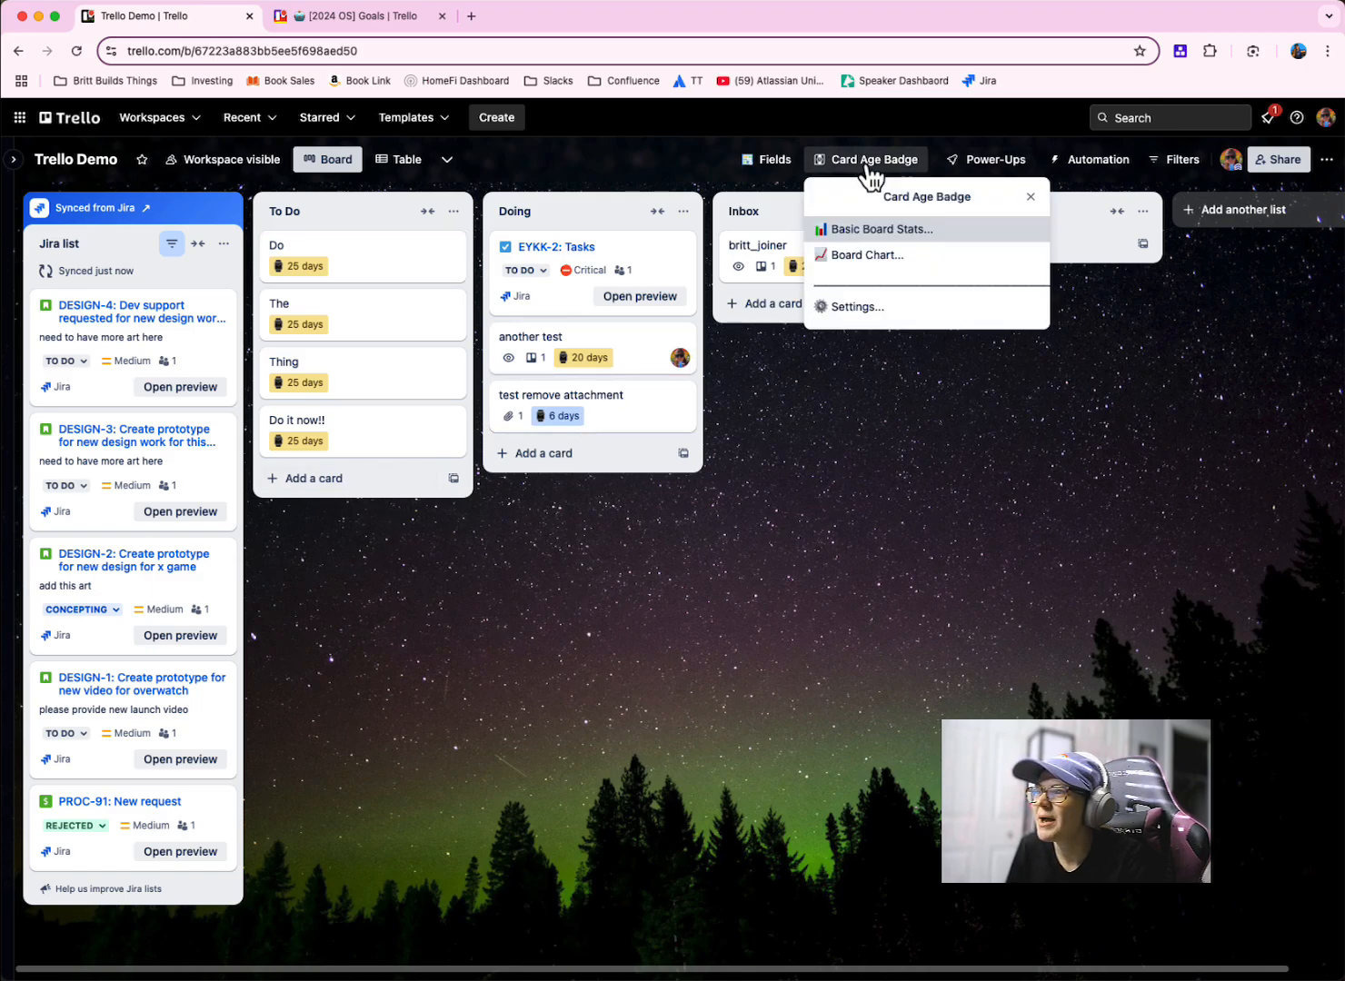
click(856, 305)
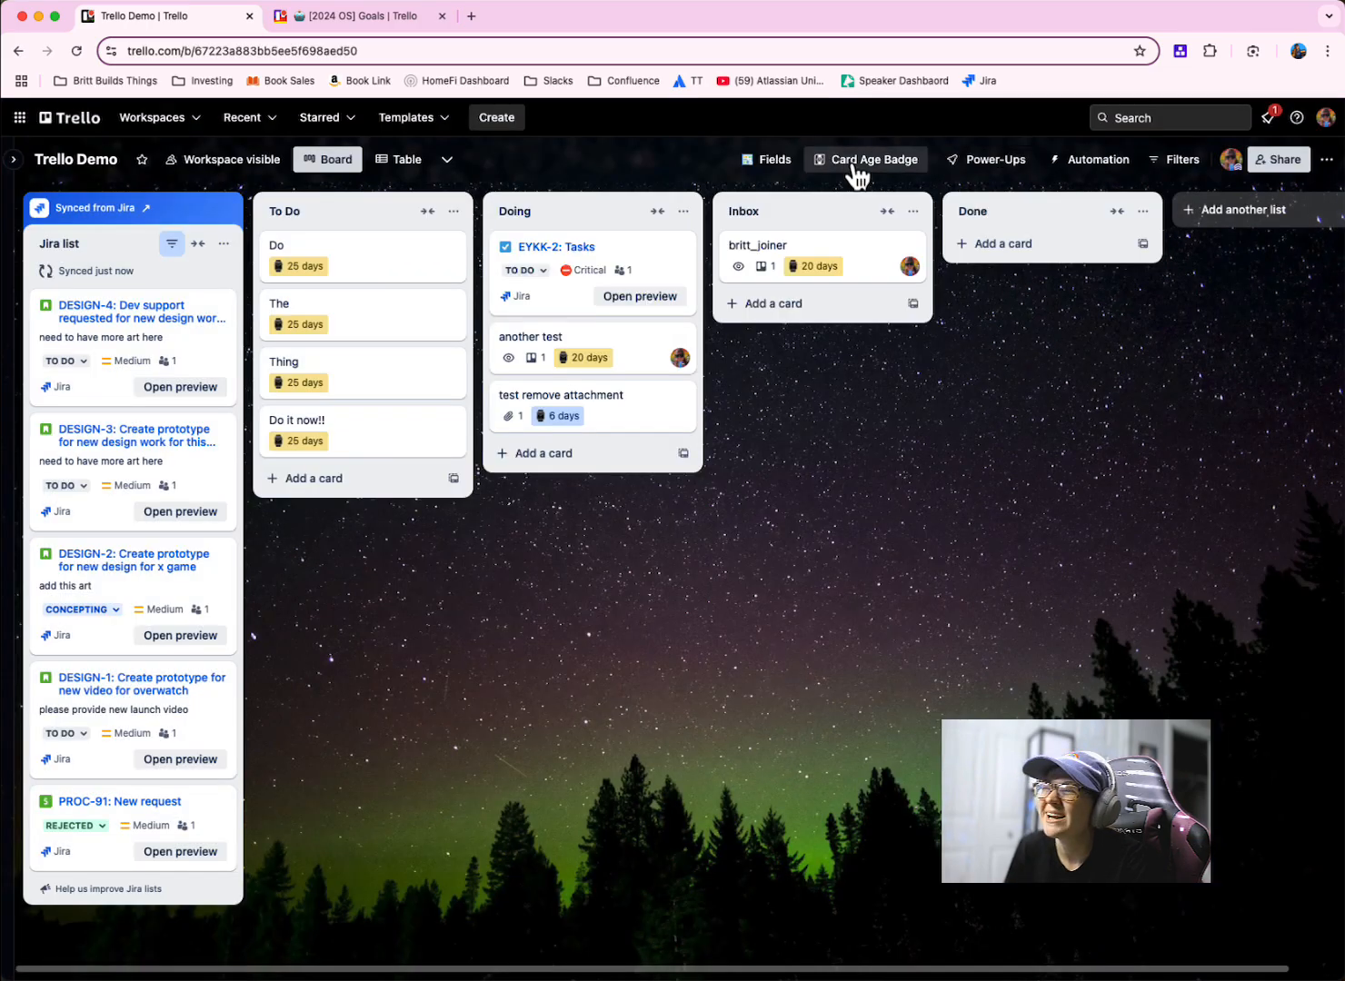
Show the board's card-age chart filtered to the To Do list.
click(865, 160)
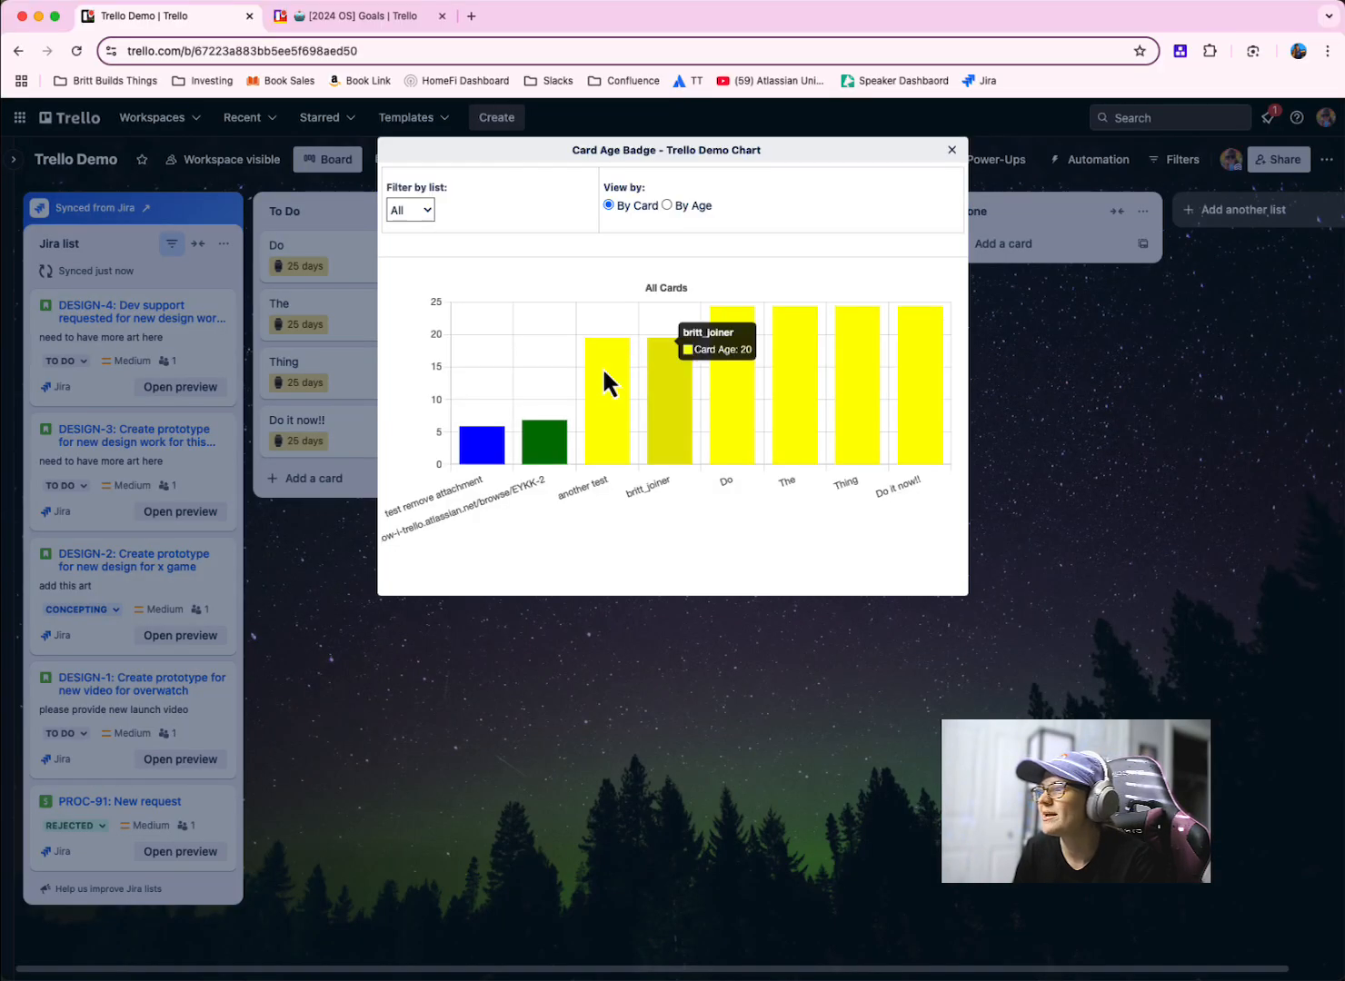
mouse_move(598, 267)
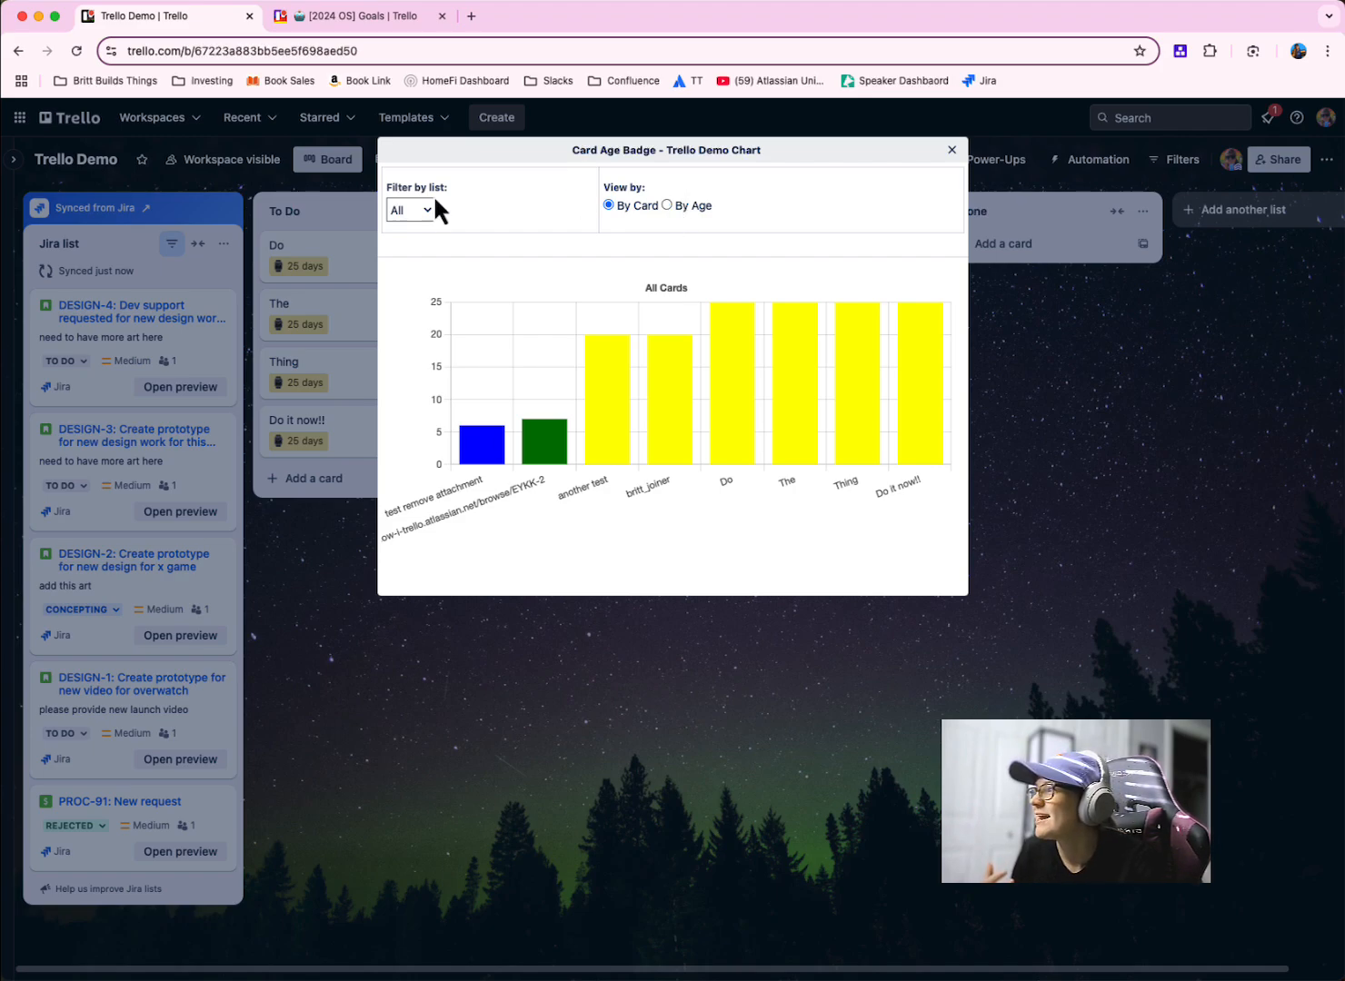
click(407, 211)
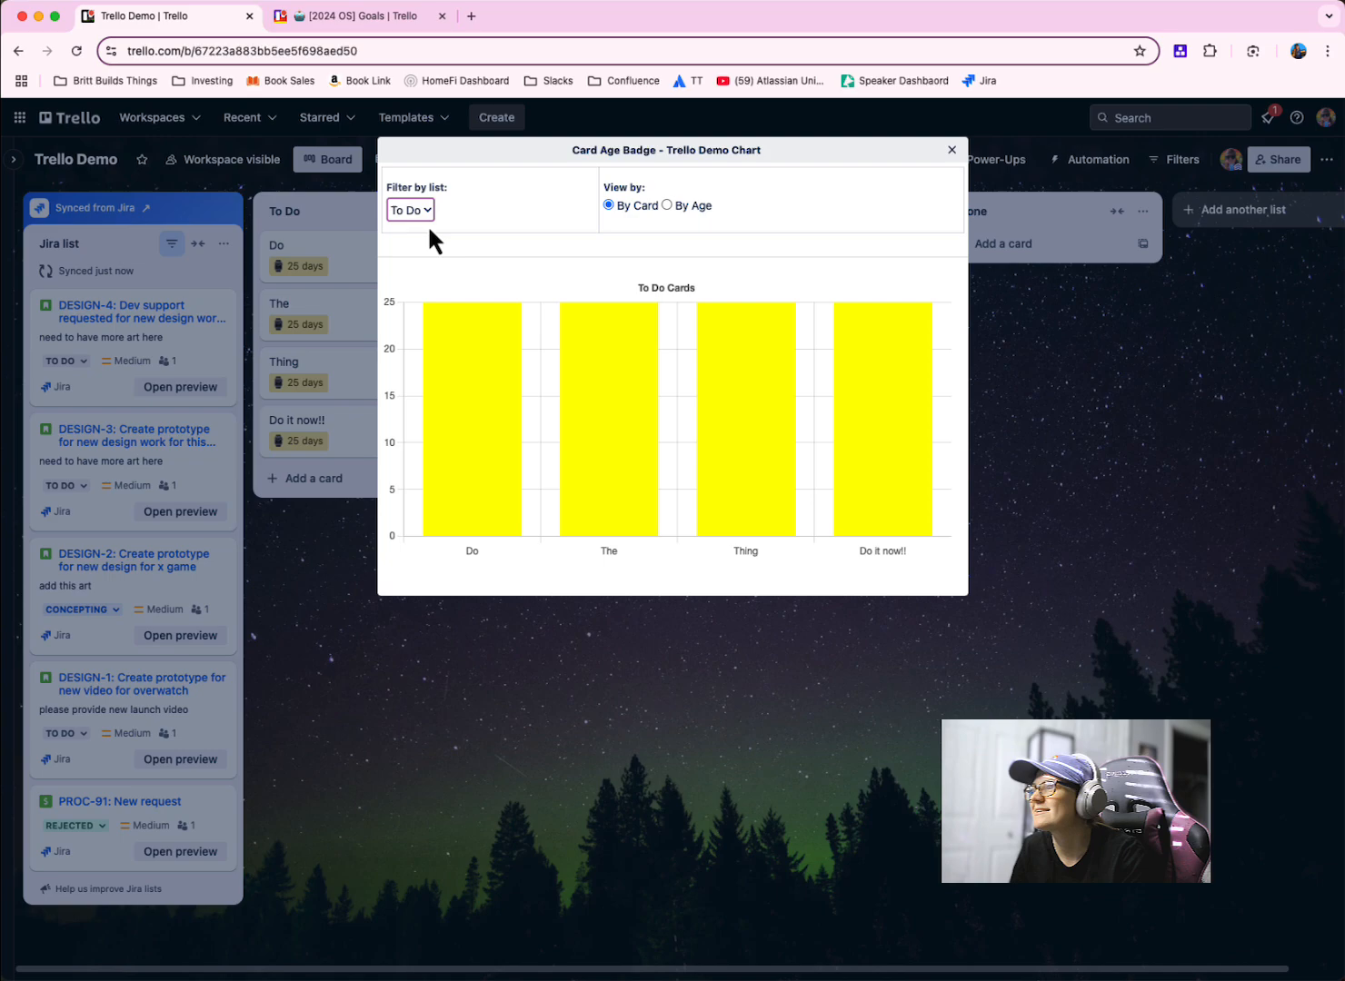
mouse_move(724, 665)
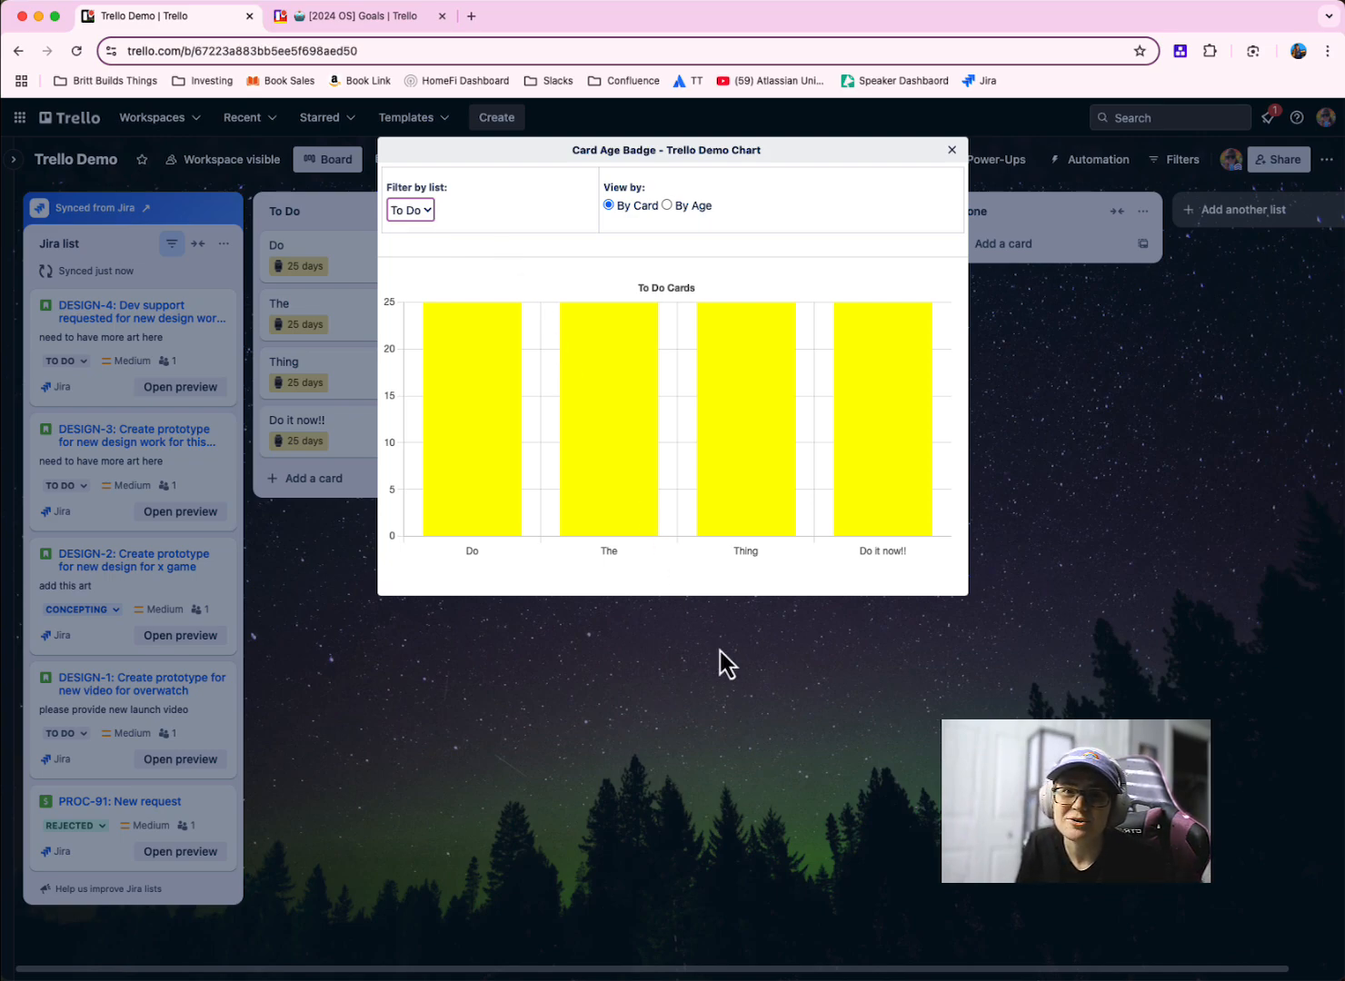